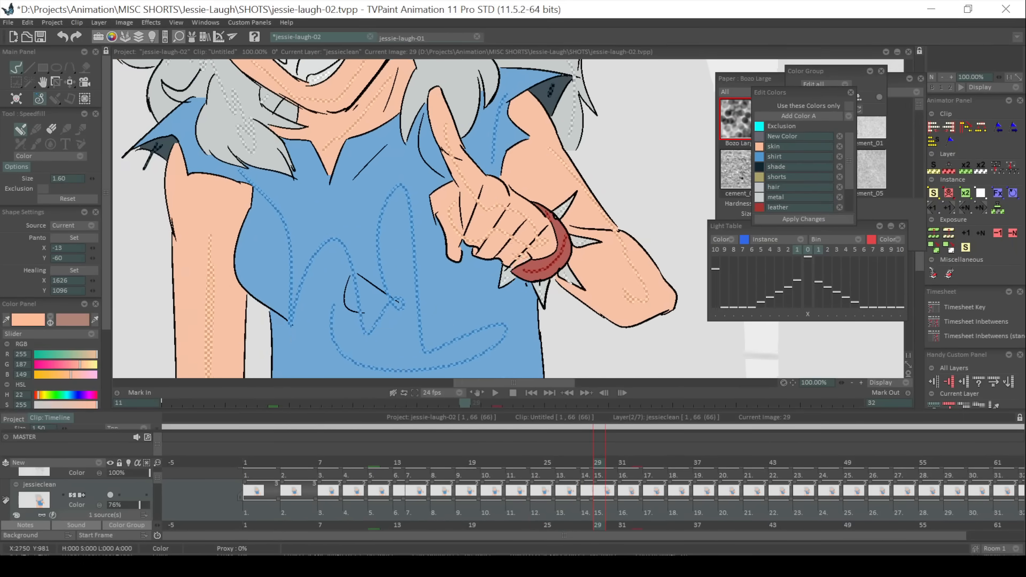
Play the running character scene on the timeline and select the figure on the stage
{"action": "left_click", "coordinate": [648, 462]}
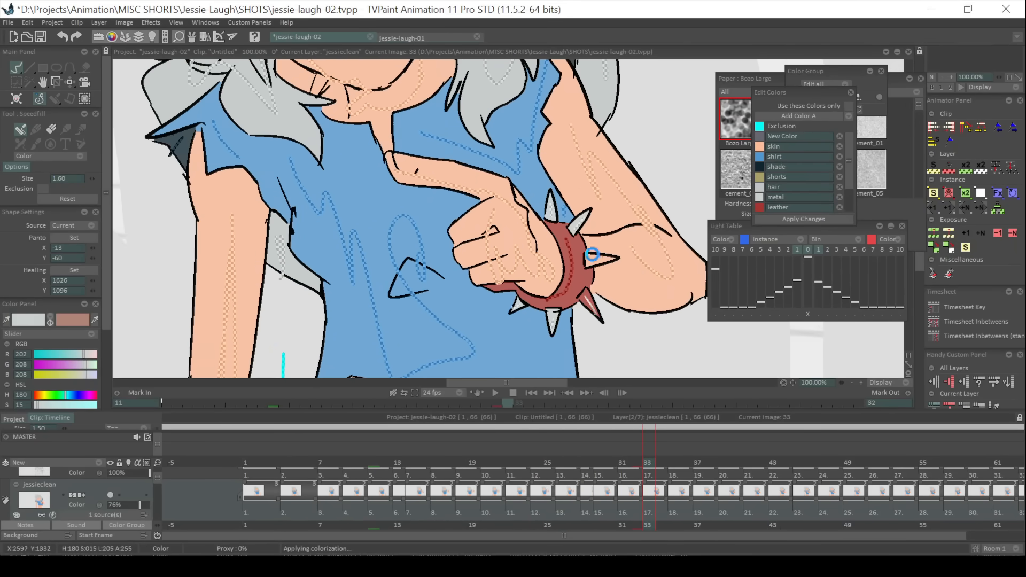
{"action": "left_click", "coordinate": [699, 463]}
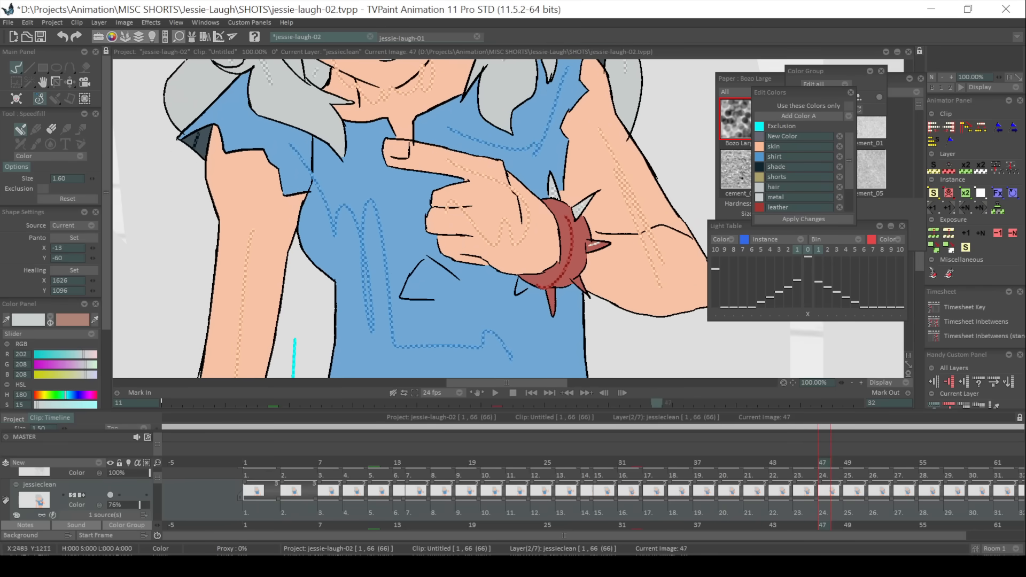
{"action": "left_click", "coordinate": [874, 490]}
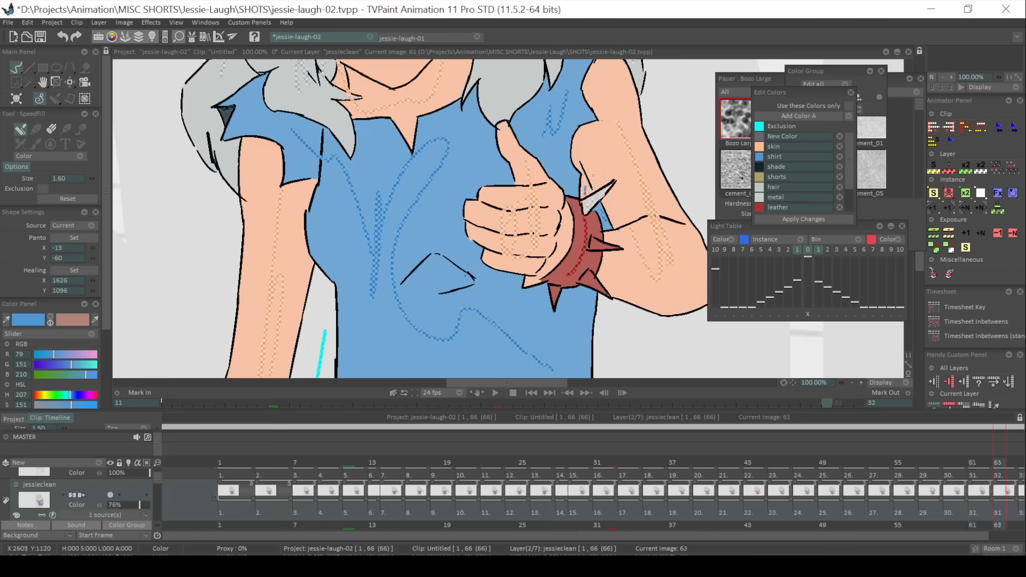
{"action": "left_click", "coordinate": [527, 257]}
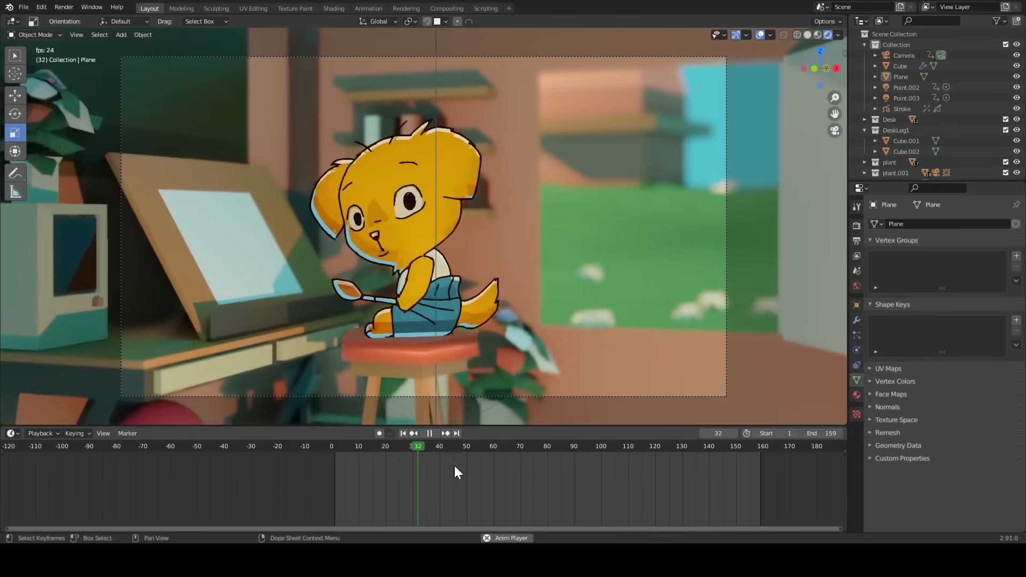
Step through and replay frames of the running animation with the timeline controls
{"action": "left_click", "coordinate": [429, 433]}
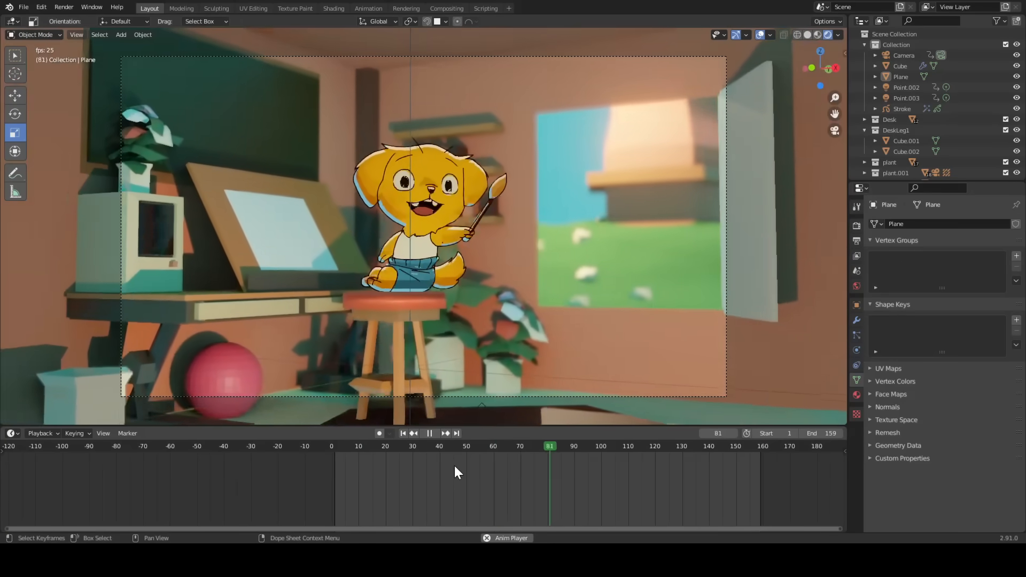
{"action": "left_click", "coordinate": [429, 433]}
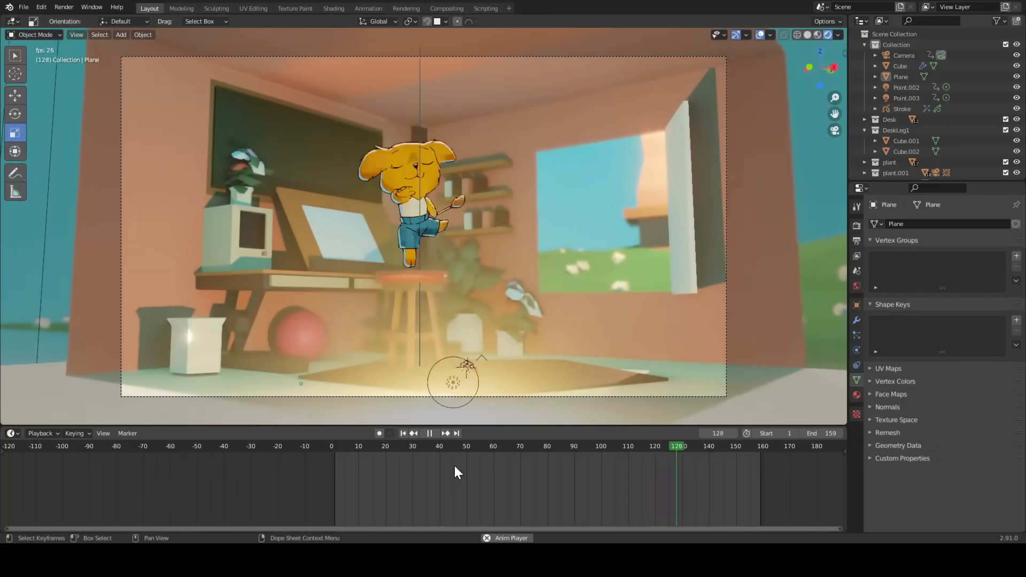
{"action": "left_click", "coordinate": [377, 445]}
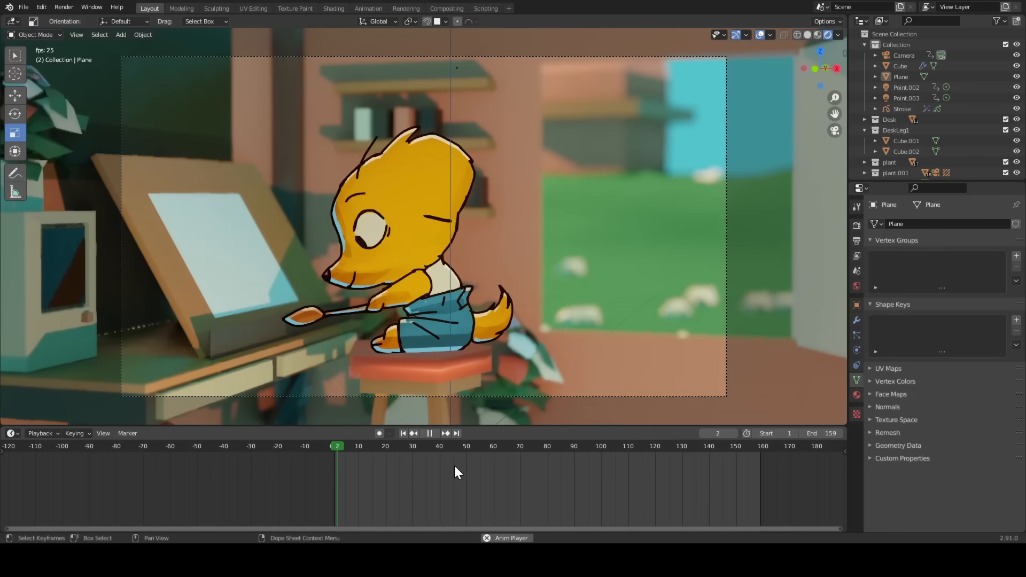
{"action": "left_click", "coordinate": [466, 445]}
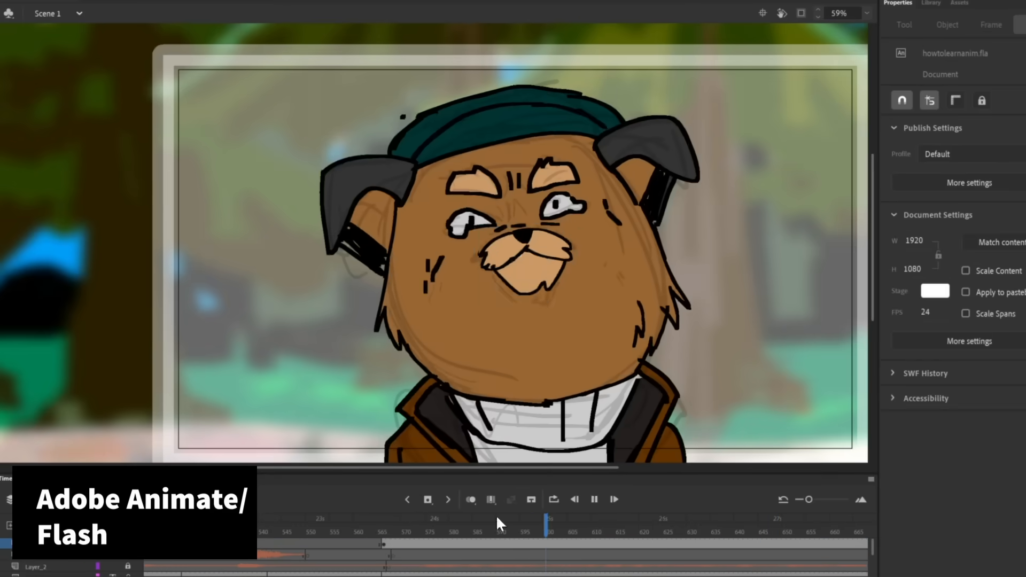
Adjust the selected frame through its right-click menu and confirm the change dialogs
{"action": "right_click", "coordinate": [448, 298]}
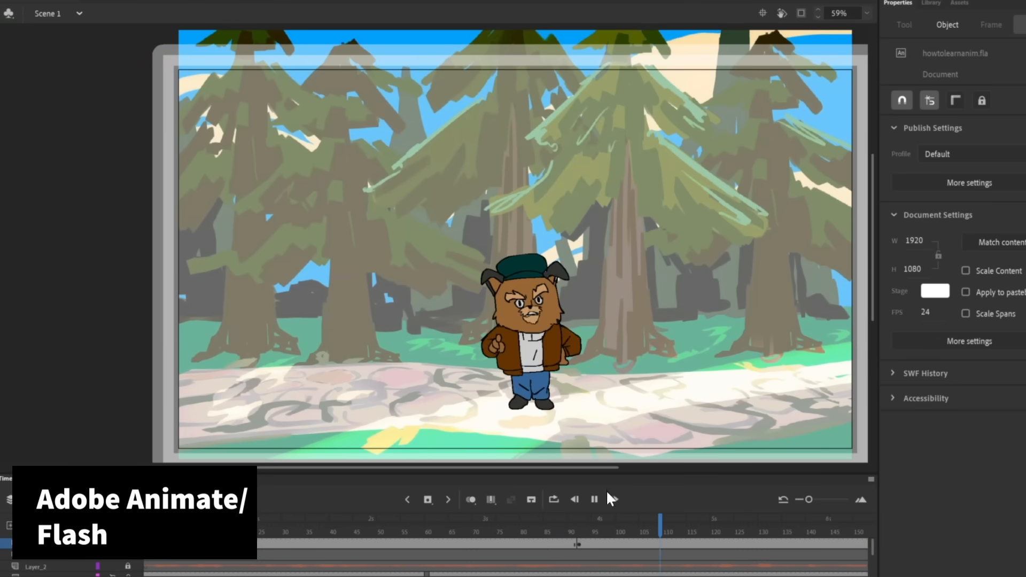
{"action": "left_click", "coordinate": [530, 313]}
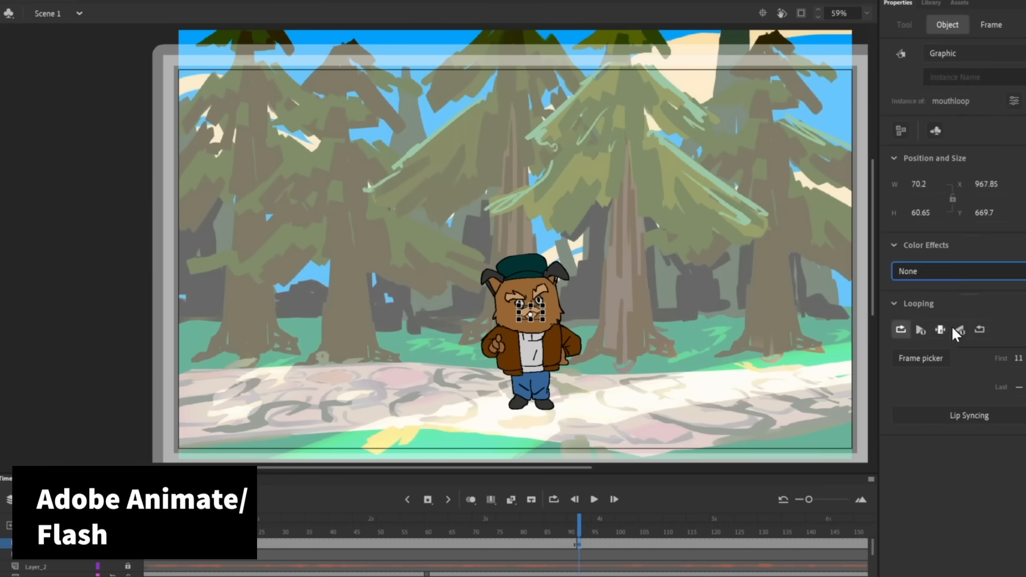
{"action": "left_click", "coordinate": [593, 499]}
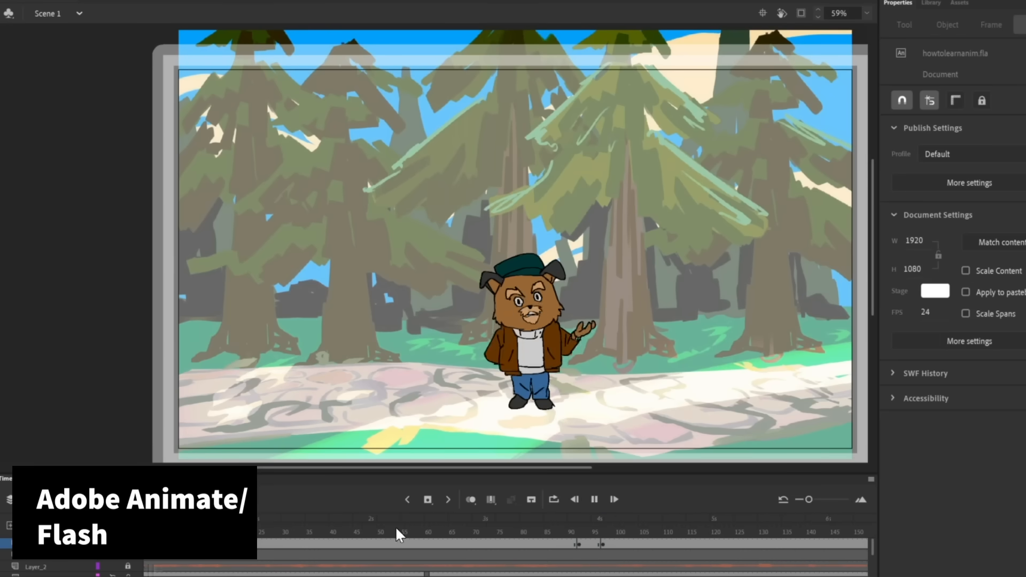
{"action": "left_click", "coordinate": [530, 320]}
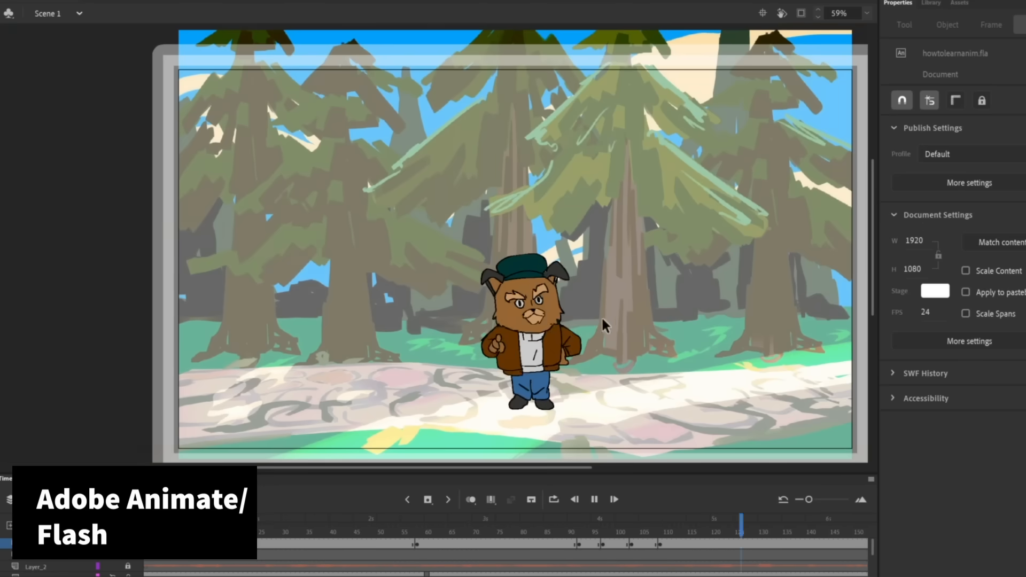
{"action": "left_click", "coordinate": [523, 321]}
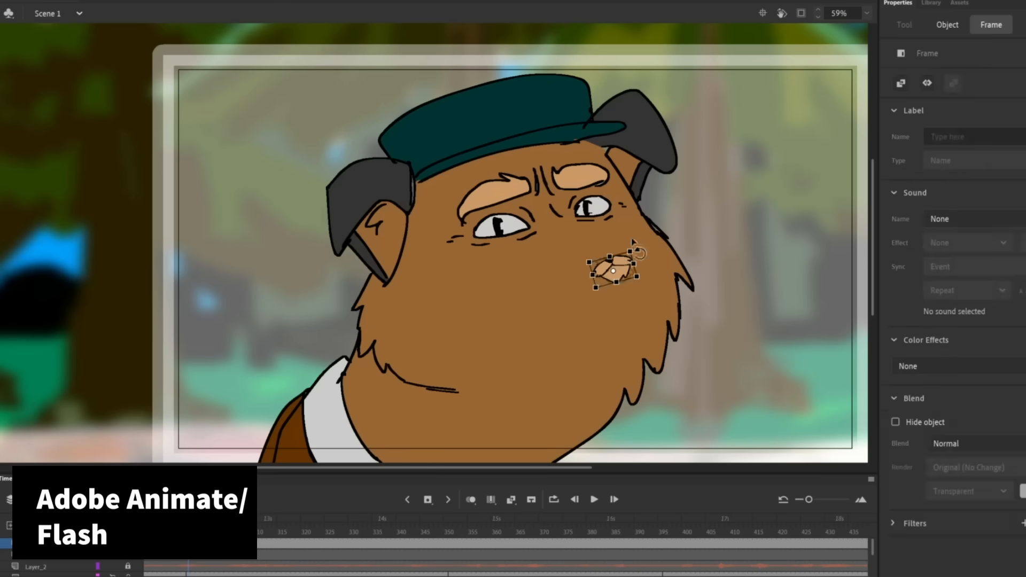
{"action": "left_click", "coordinate": [532, 531]}
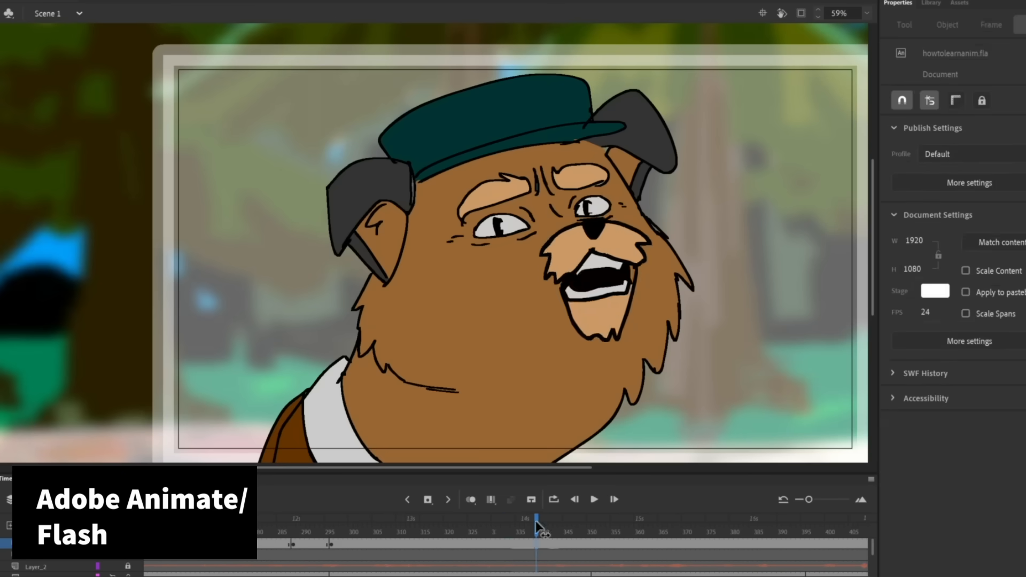
{"action": "left_click", "coordinate": [593, 499]}
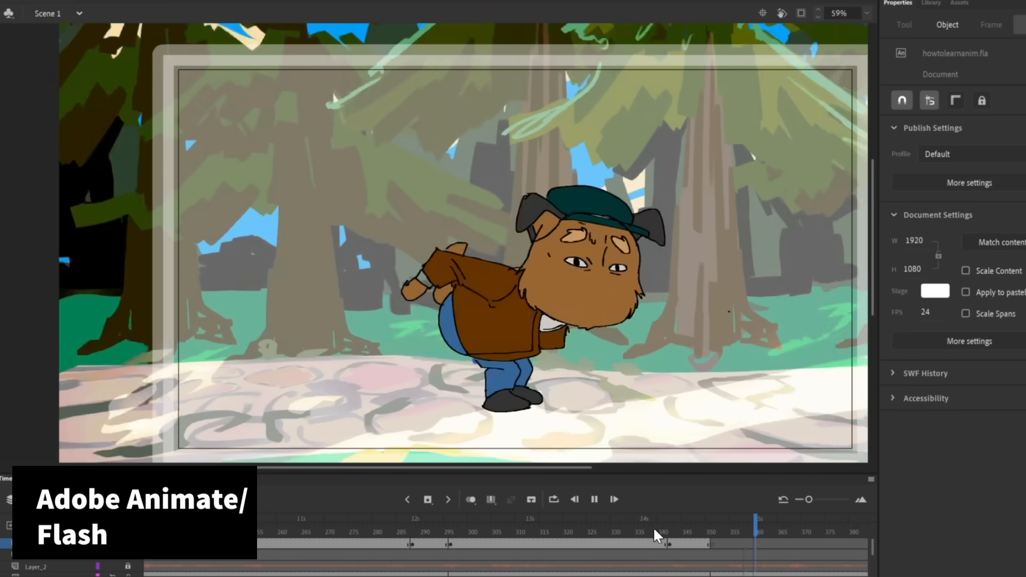
Switch to the sarah_transform.fla tab and play the rough transformation sketch animation
{"action": "left_click", "coordinate": [130, 3]}
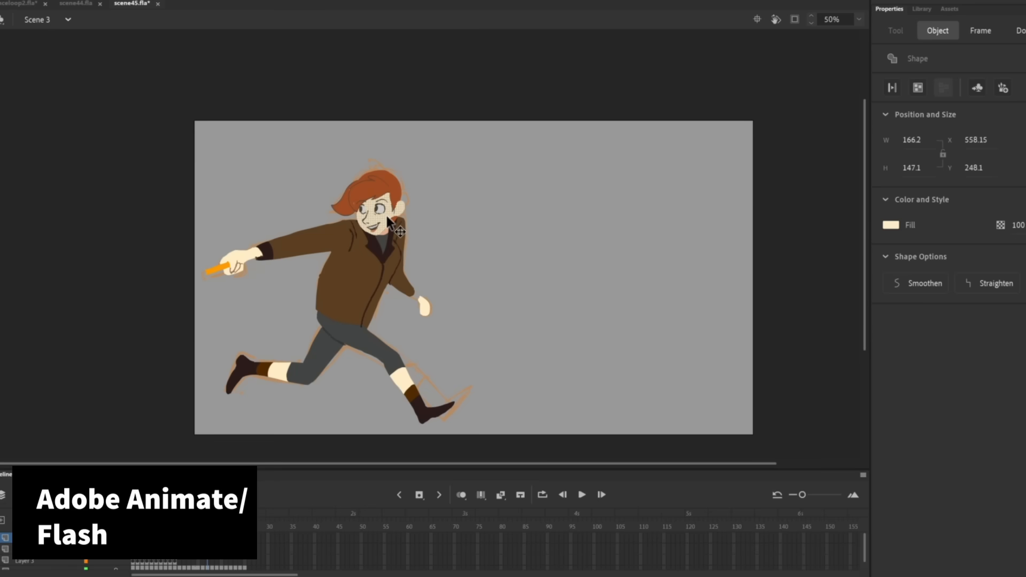
{"action": "left_click", "coordinate": [979, 30]}
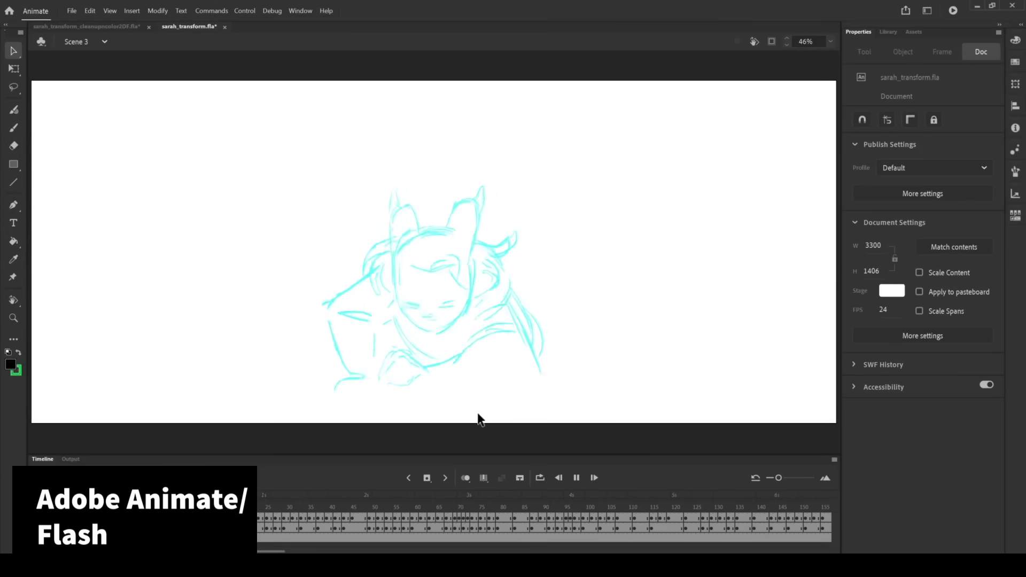
{"action": "left_click", "coordinate": [369, 495]}
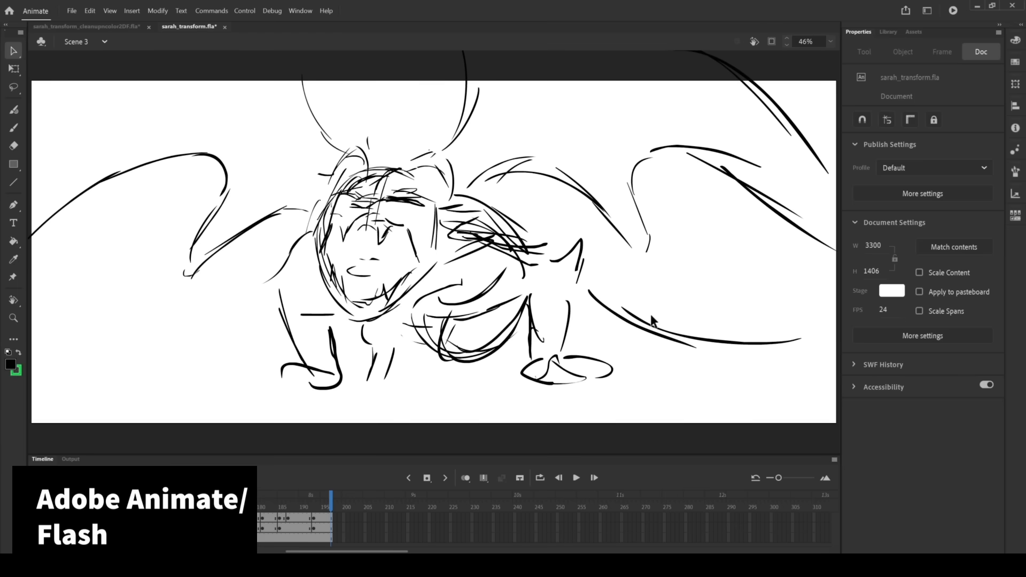
{"action": "left_click", "coordinate": [575, 477]}
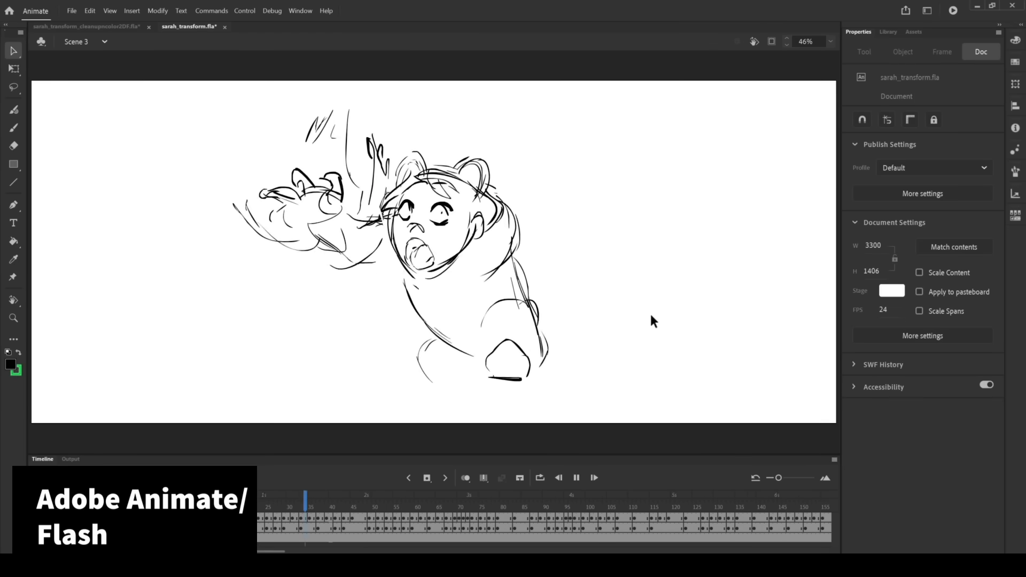
{"action": "left_click", "coordinate": [484, 495]}
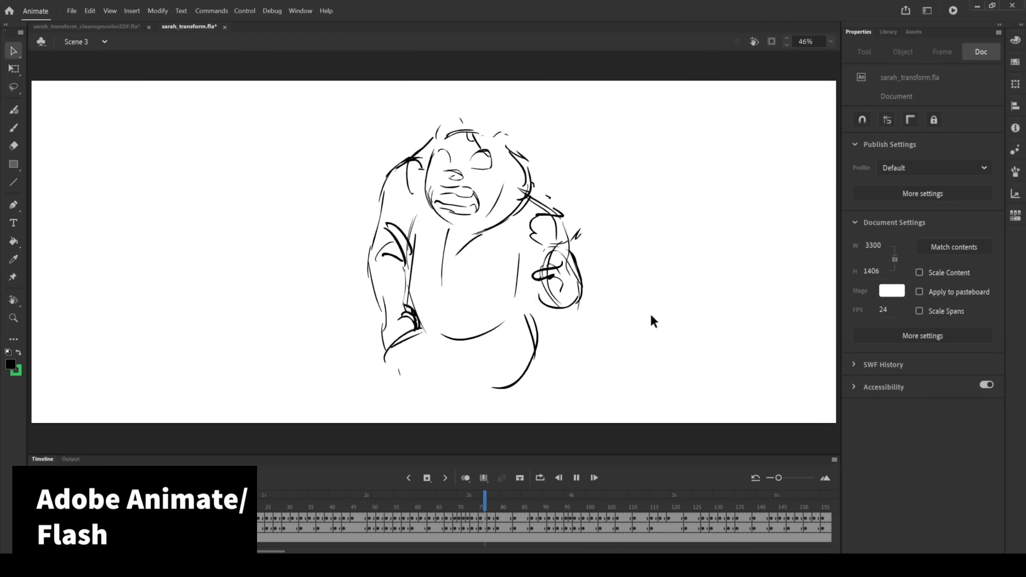
{"action": "left_click", "coordinate": [667, 495]}
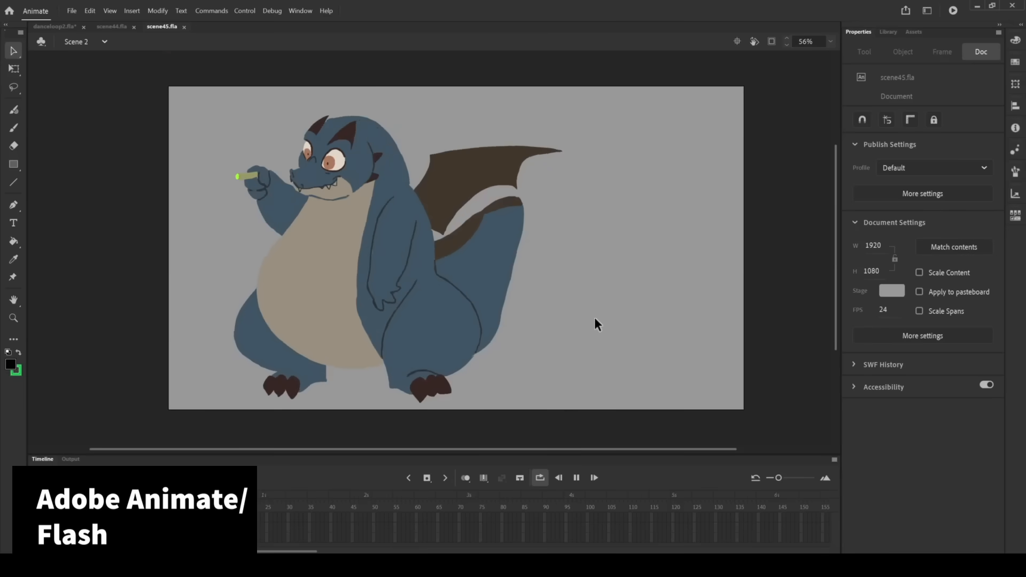
Switch to the scene45.fla tab and play the stair-climbing scene, then deselect on the stage
{"action": "left_click", "coordinate": [576, 477]}
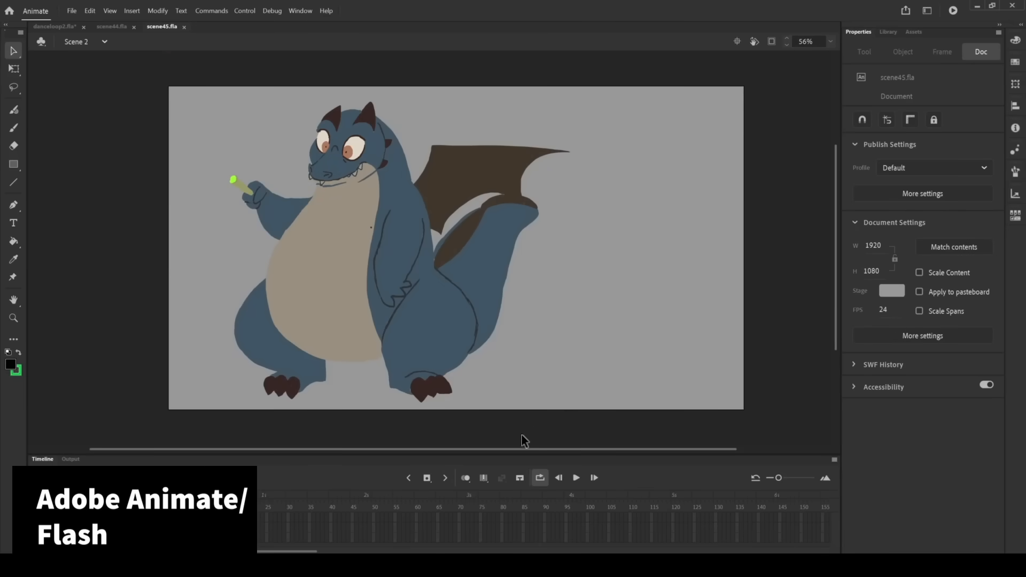
{"action": "mouse_move", "coordinate": [247, 106]}
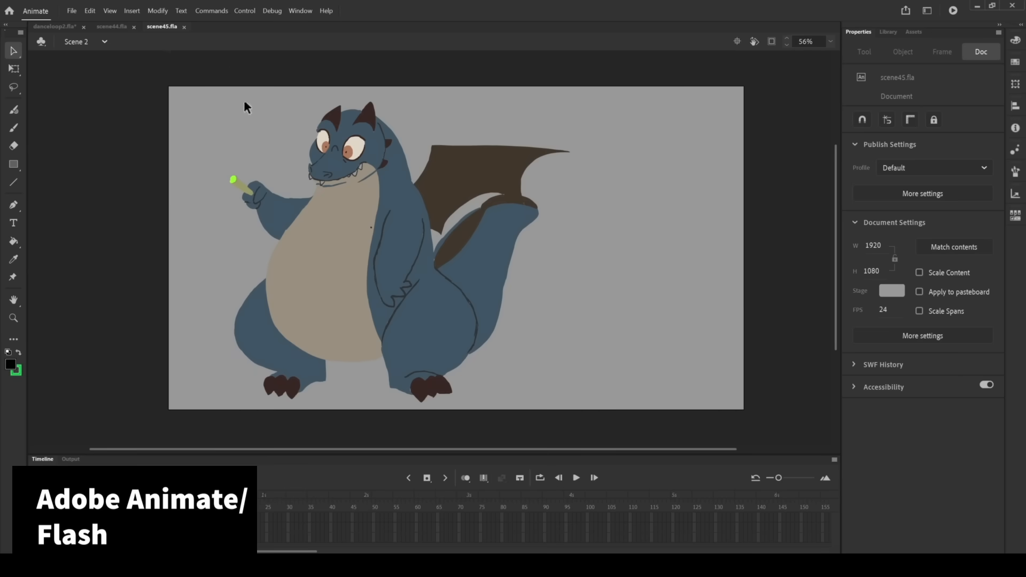
{"action": "left_click", "coordinate": [132, 11]}
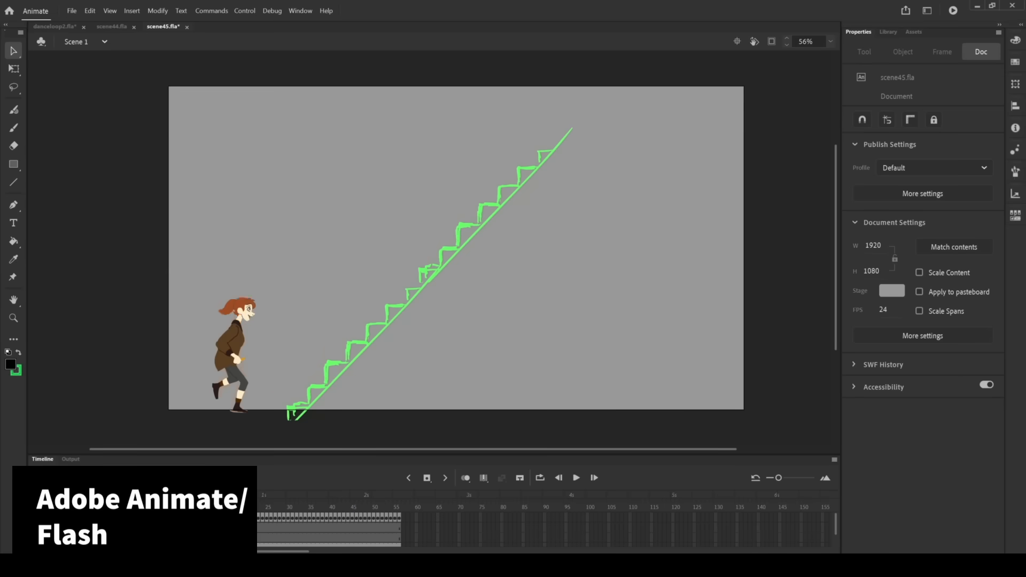
{"action": "left_click", "coordinate": [575, 478]}
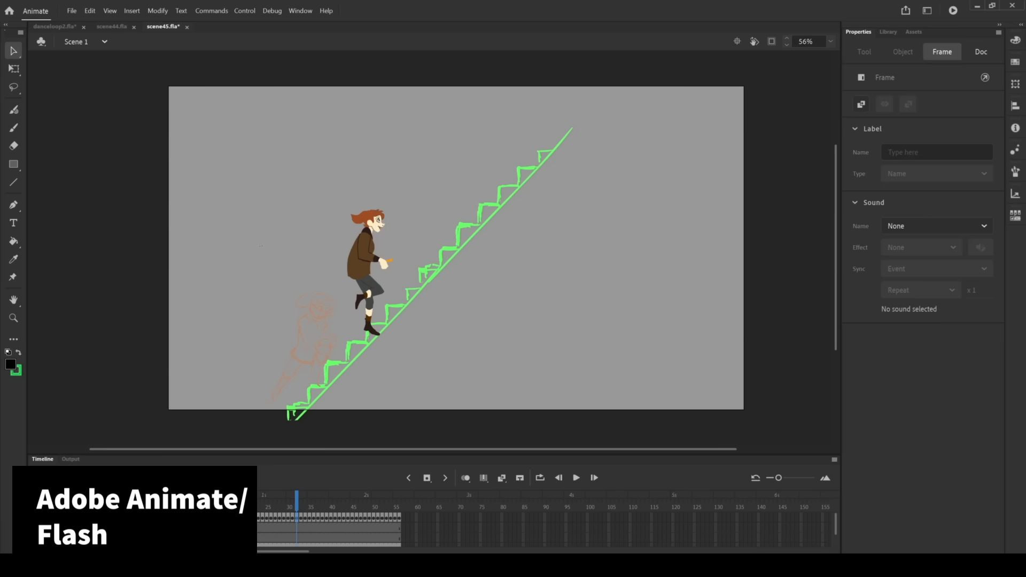
{"action": "left_click", "coordinate": [979, 51]}
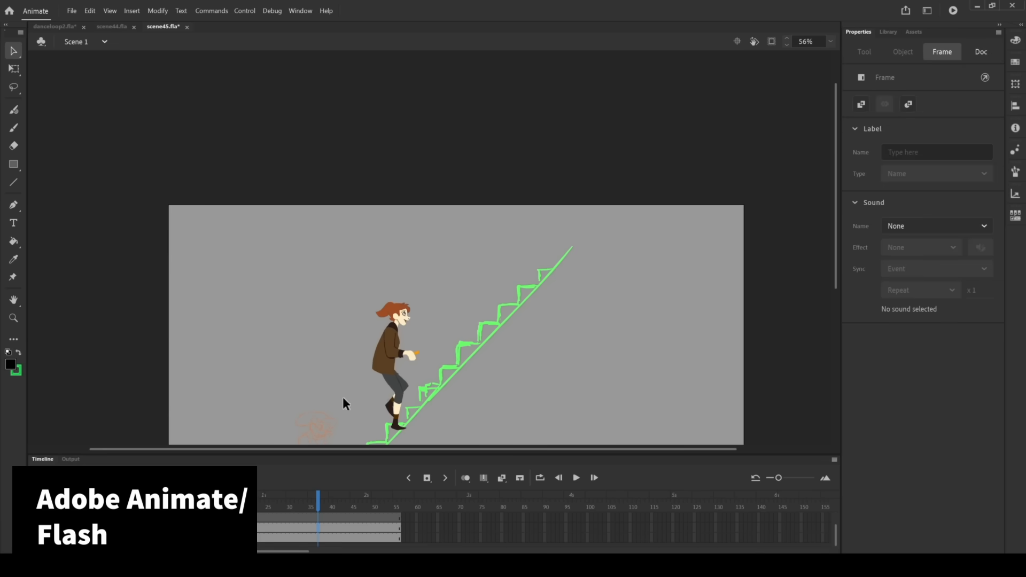
{"action": "left_click", "coordinate": [981, 52]}
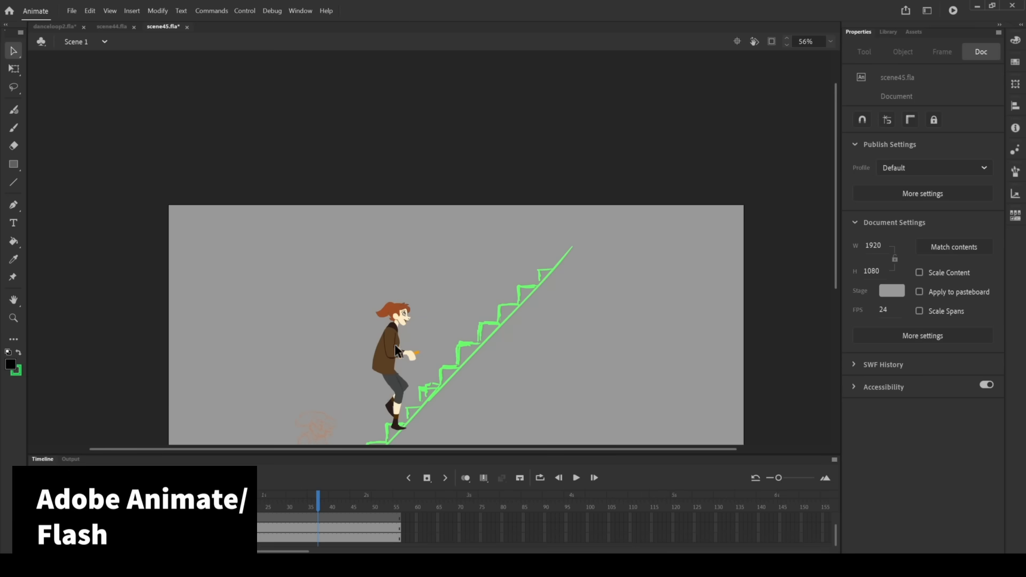
Select the climbing character and open her runrhianne graphic symbol for editing
{"action": "left_click", "coordinate": [395, 336]}
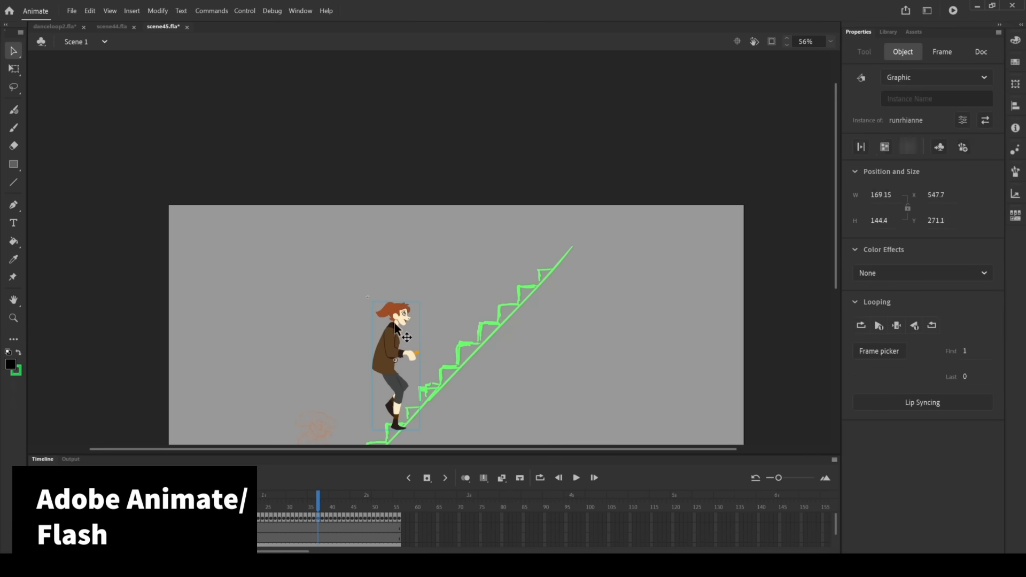
{"action": "double_click", "coordinate": [398, 340]}
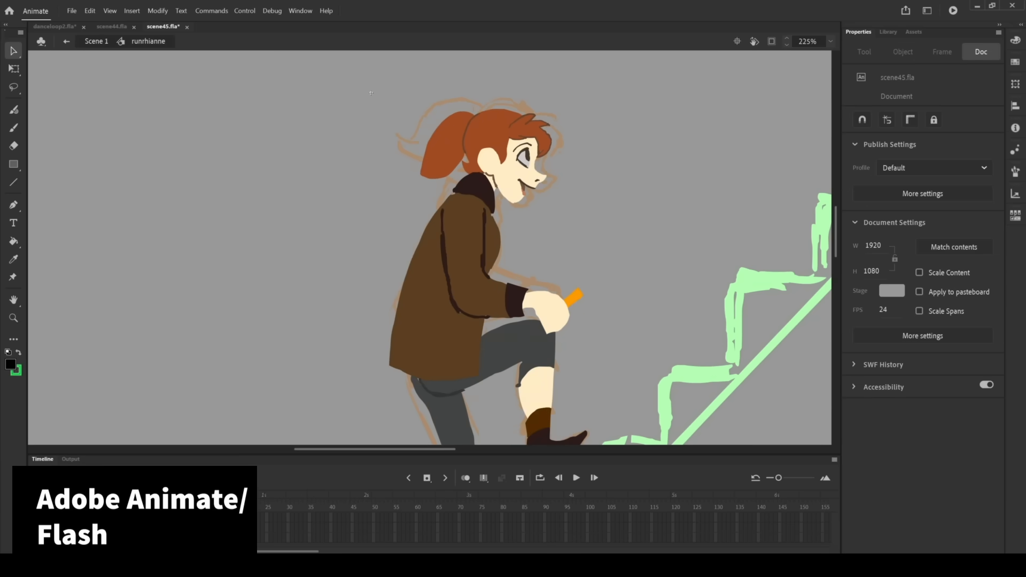
Bring up danceloop2.fla, play the dance loop and select the dancer's hair shape
{"action": "left_click", "coordinate": [54, 26]}
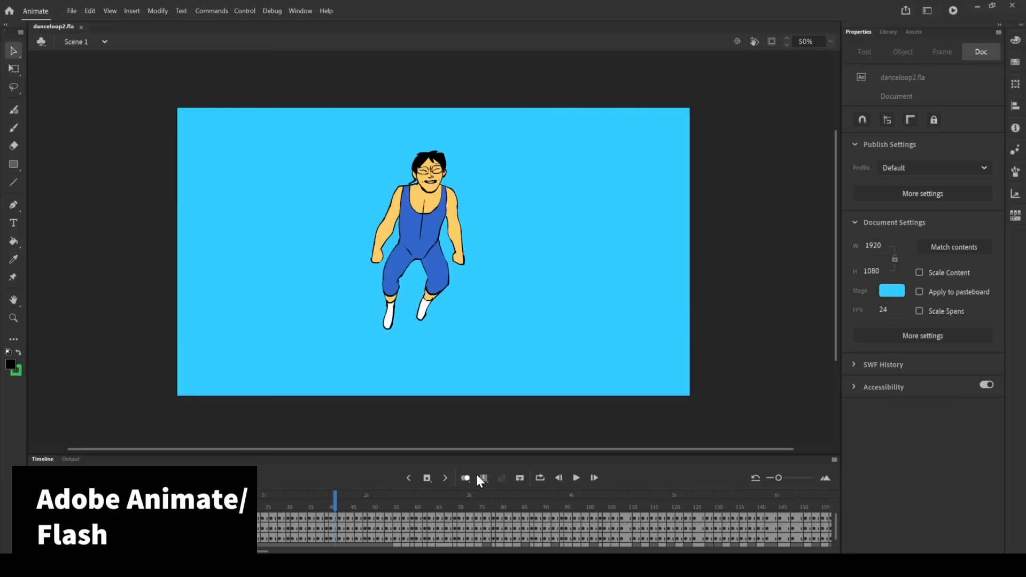
{"action": "mouse_move", "coordinate": [607, 427]}
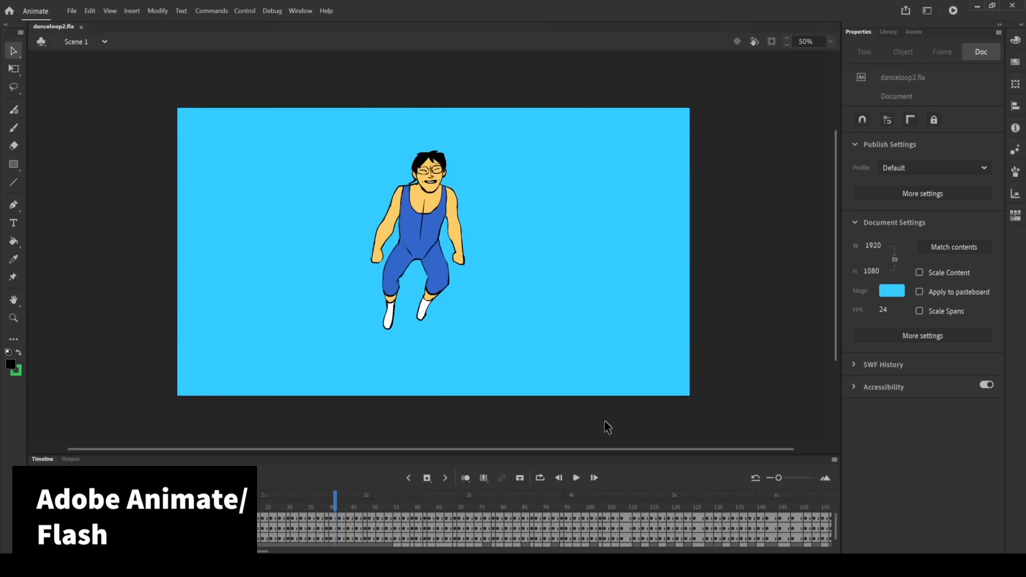
{"action": "left_click", "coordinate": [574, 478]}
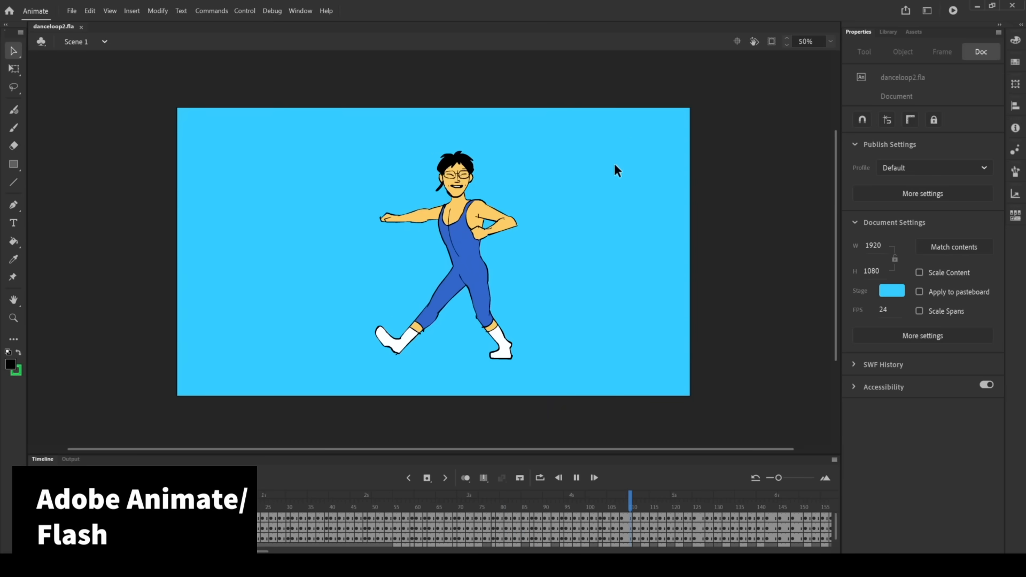
{"action": "left_click", "coordinate": [453, 160]}
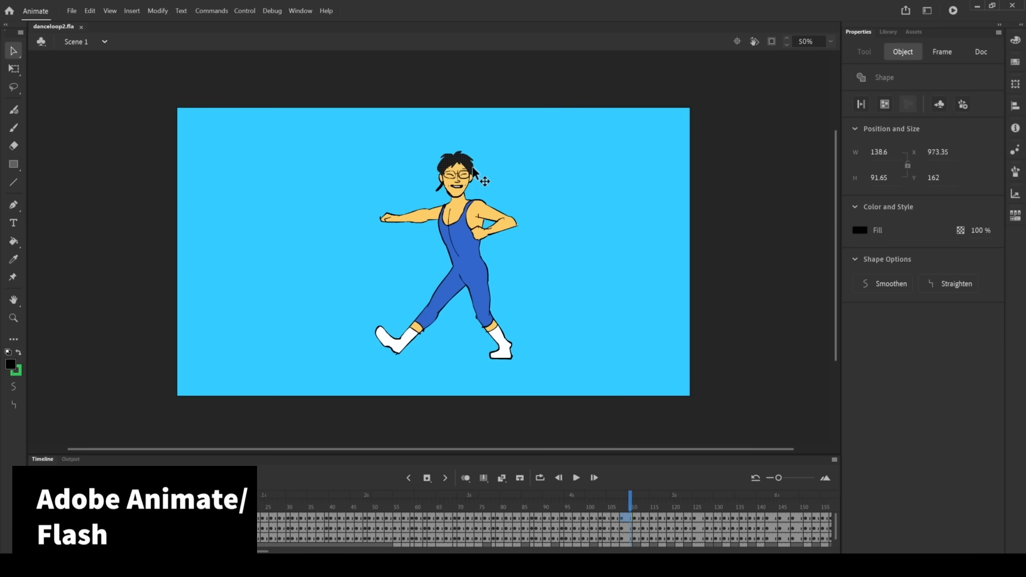
{"action": "left_click", "coordinate": [981, 51]}
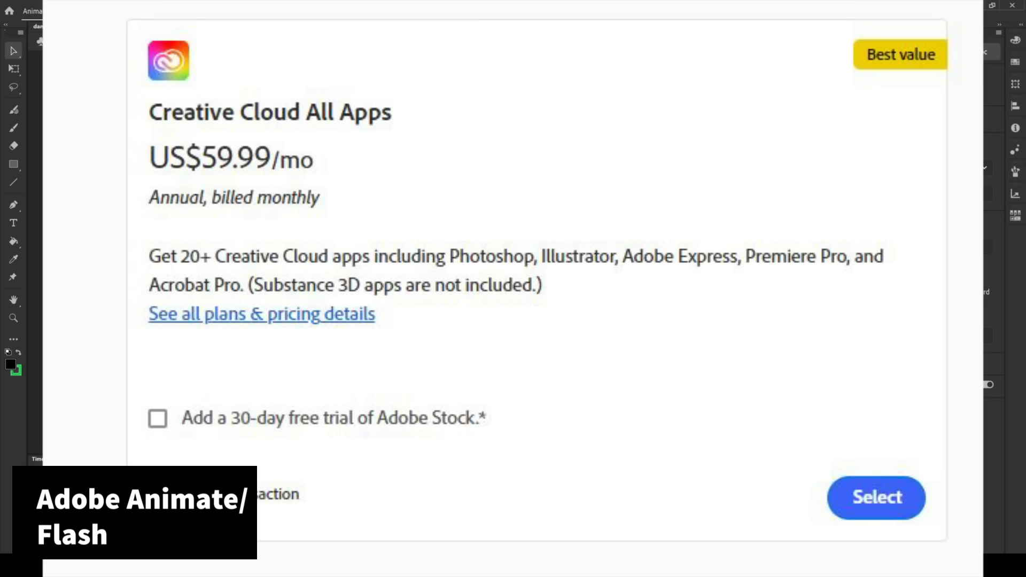
View the full Creative Cloud All Apps plan pricing details, then close the page
{"action": "left_click", "coordinate": [875, 497]}
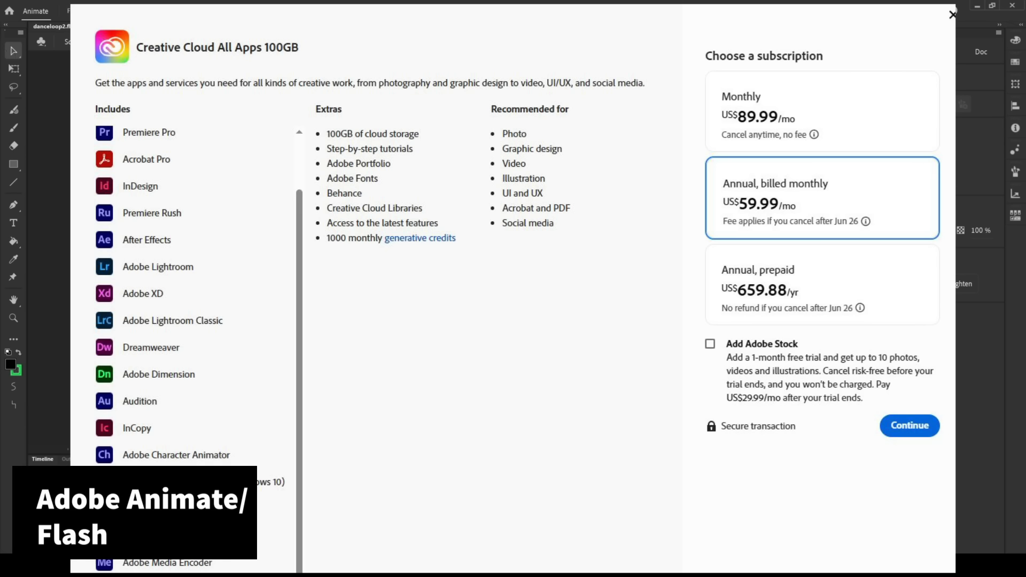
{"action": "left_click", "coordinate": [952, 14]}
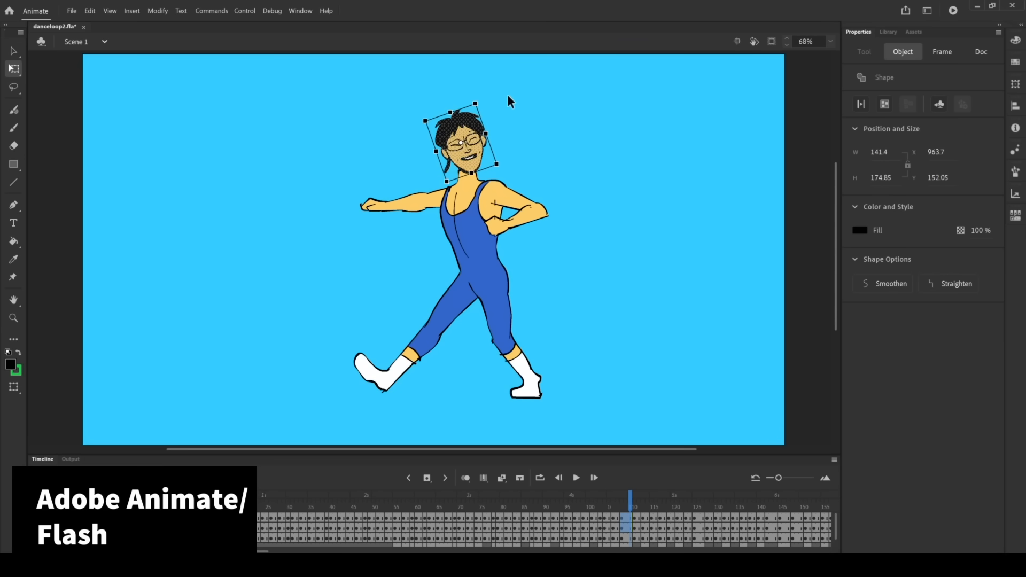
Reselect and deselect the dancer's head on the stage, then leave Animate for Clip Studio Paint
{"action": "left_click", "coordinate": [980, 51]}
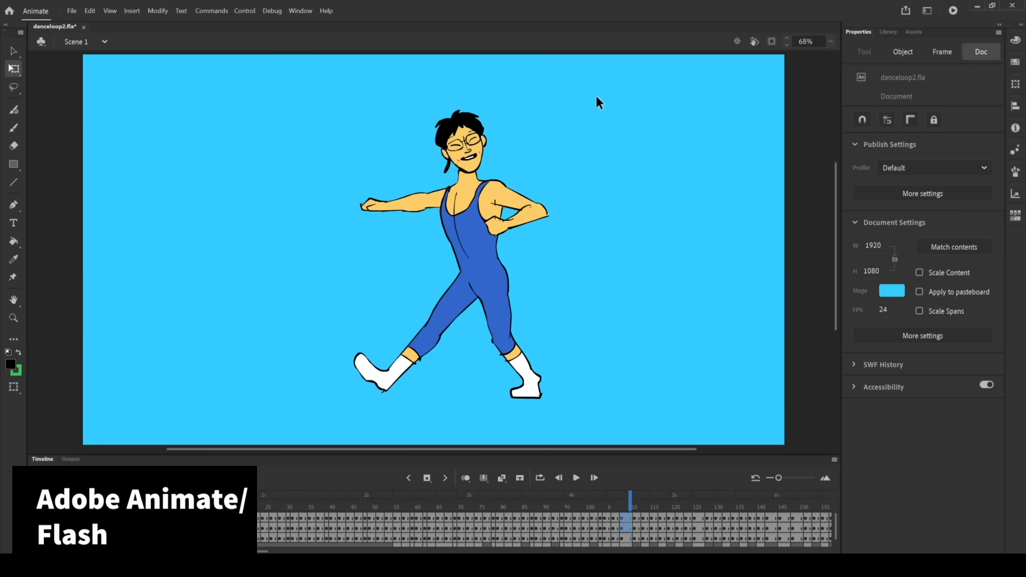
{"action": "left_click", "coordinate": [461, 141]}
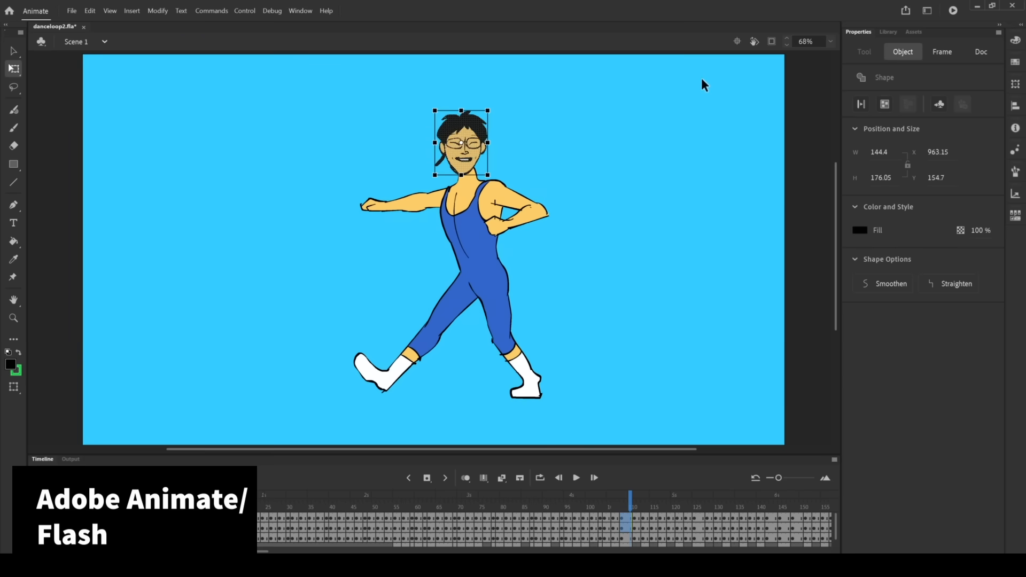
{"action": "left_click", "coordinate": [980, 51]}
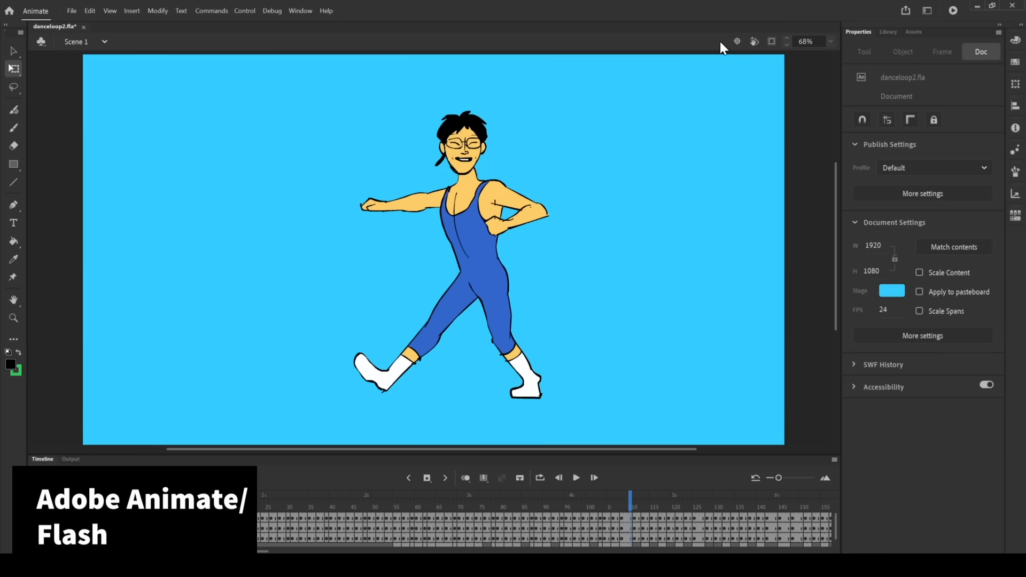
{"action": "left_click", "coordinate": [104, 42]}
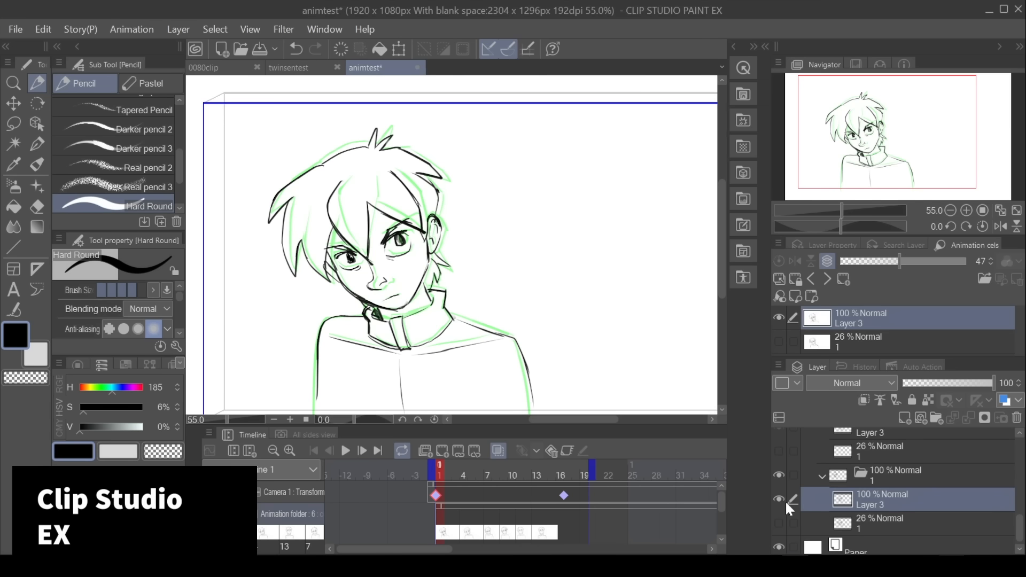
Renumber the animtest animation cels in timeline order via Edit track > Rename
{"action": "left_click", "coordinate": [906, 474]}
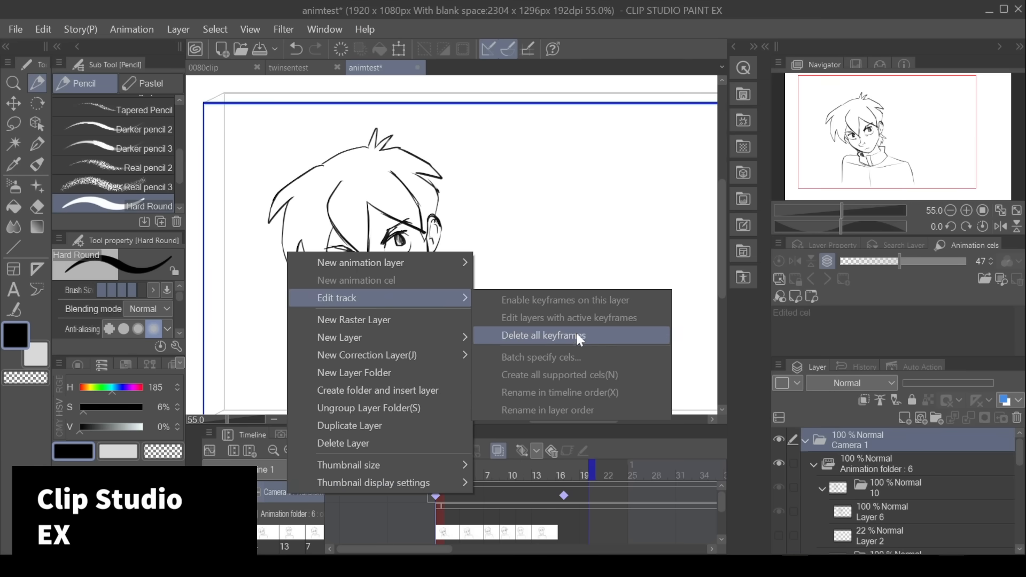
{"action": "left_click", "coordinate": [543, 334]}
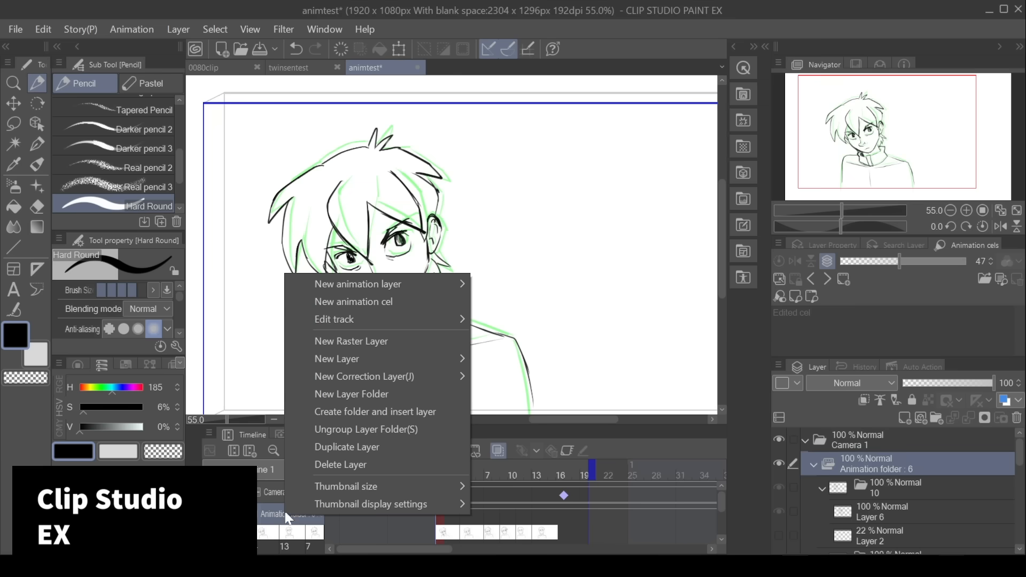
{"action": "mouse_move", "coordinate": [335, 320]}
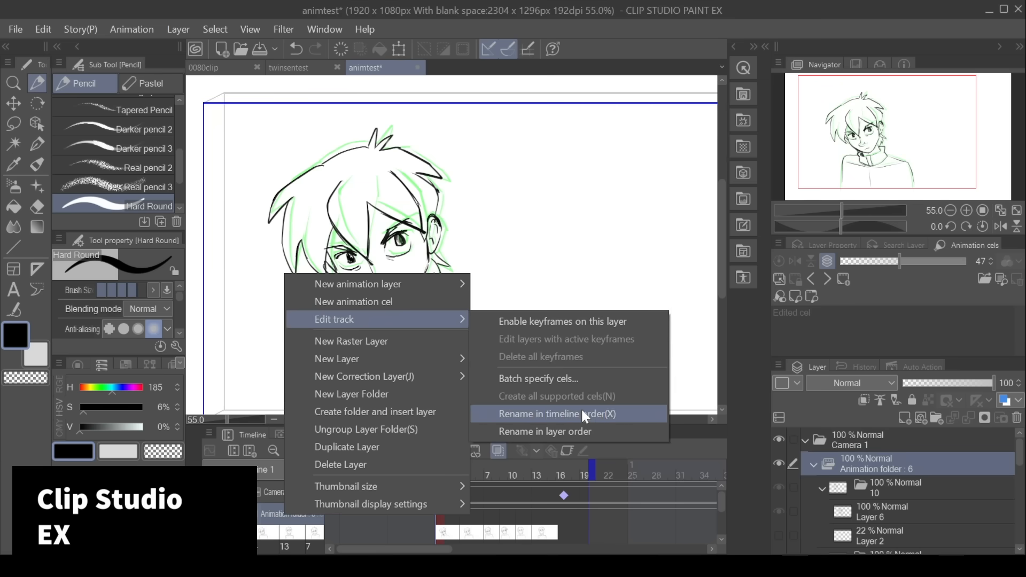
{"action": "left_click", "coordinate": [555, 414]}
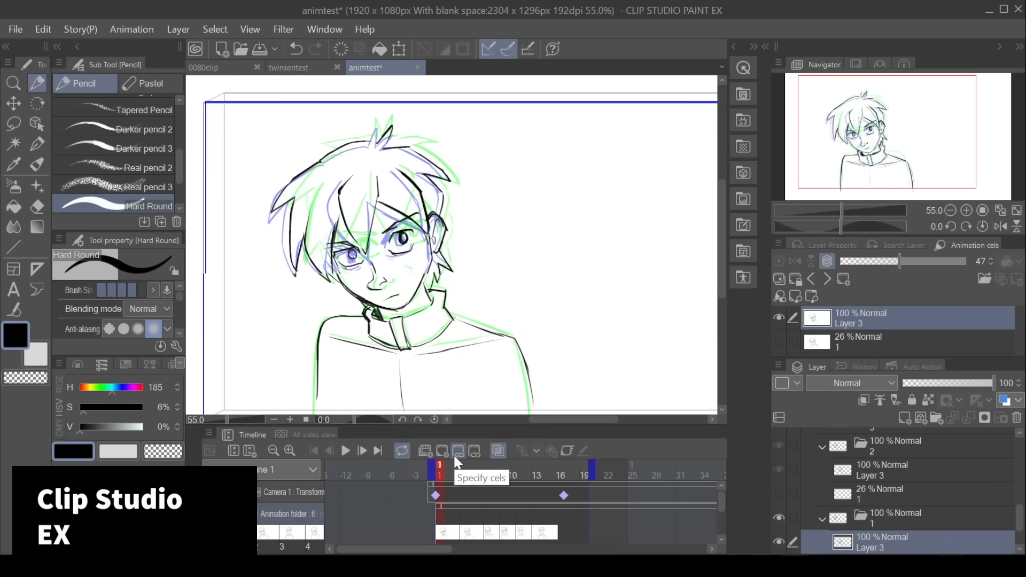
{"action": "left_click", "coordinate": [203, 67]}
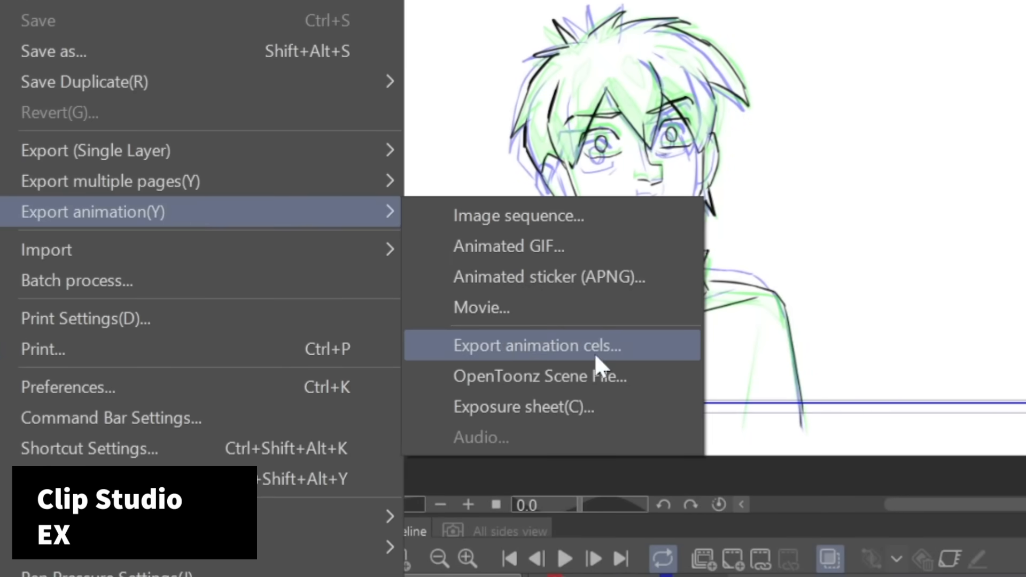
Export the animation cels as JPEG files into an animtest folder
{"action": "left_click", "coordinate": [537, 345]}
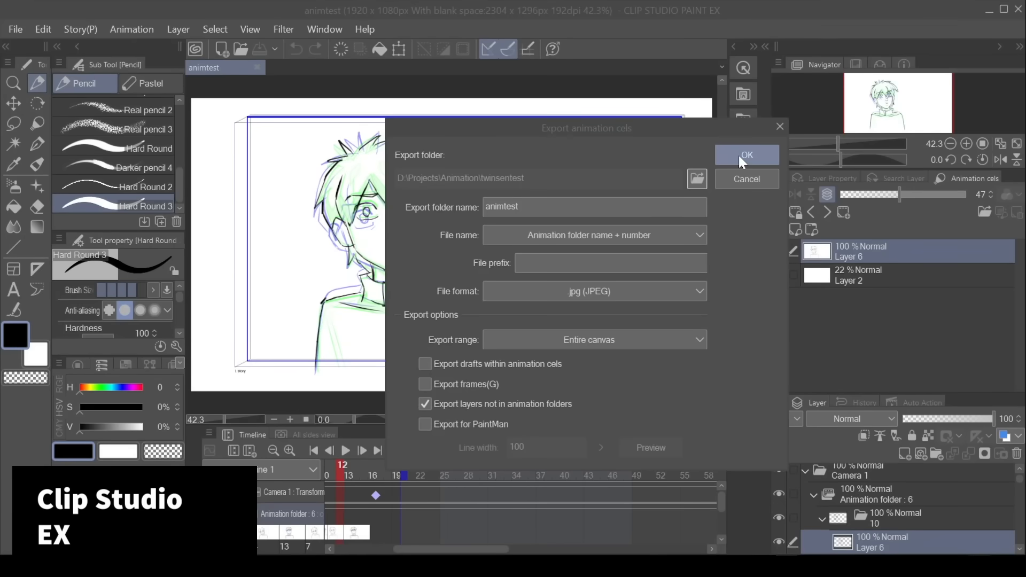
{"action": "mouse_move", "coordinate": [734, 179]}
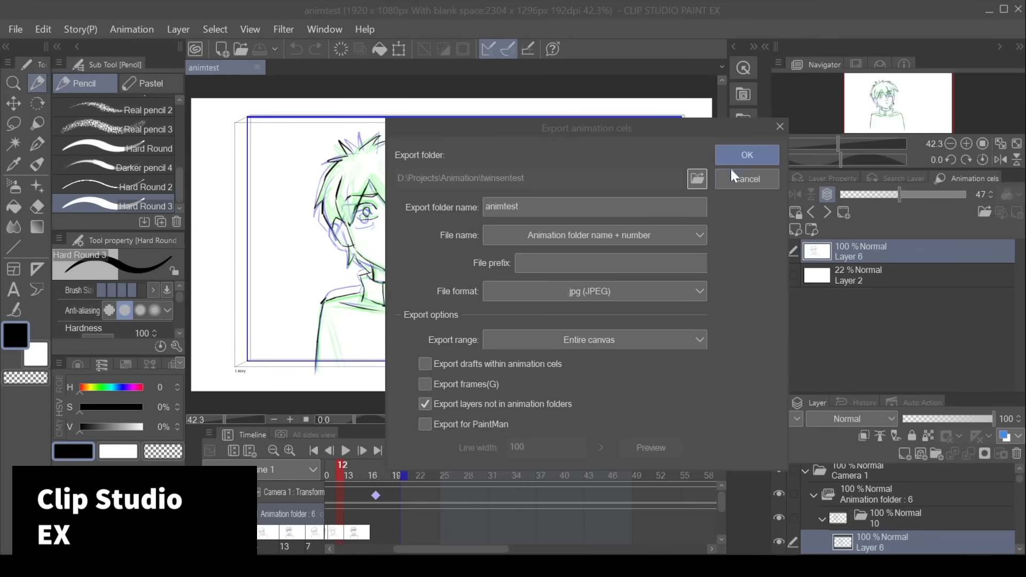
{"action": "left_click", "coordinate": [745, 155]}
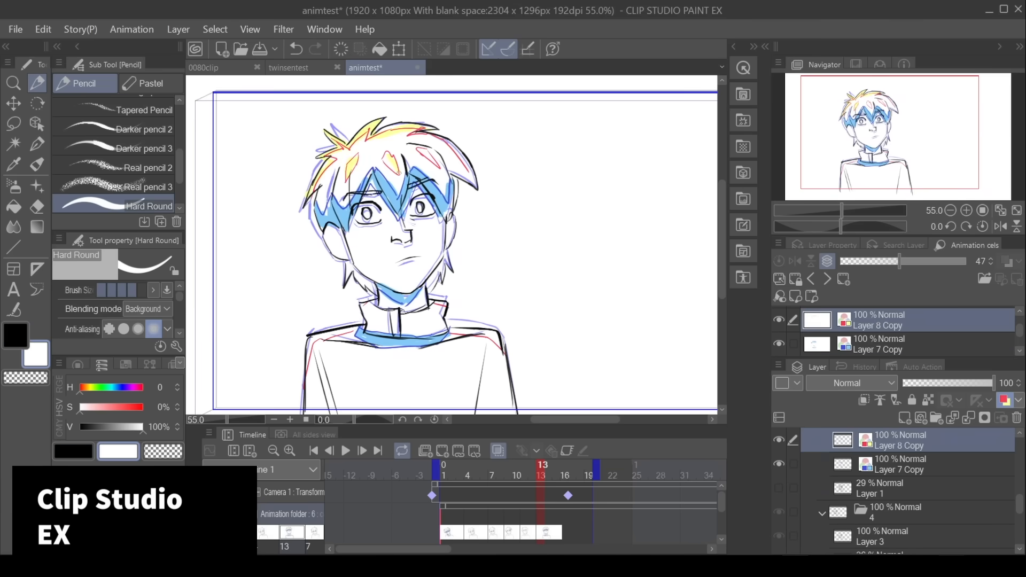
Play back the coloured boy's-head animation at 24 fps and stop it
{"action": "left_click", "coordinate": [345, 450]}
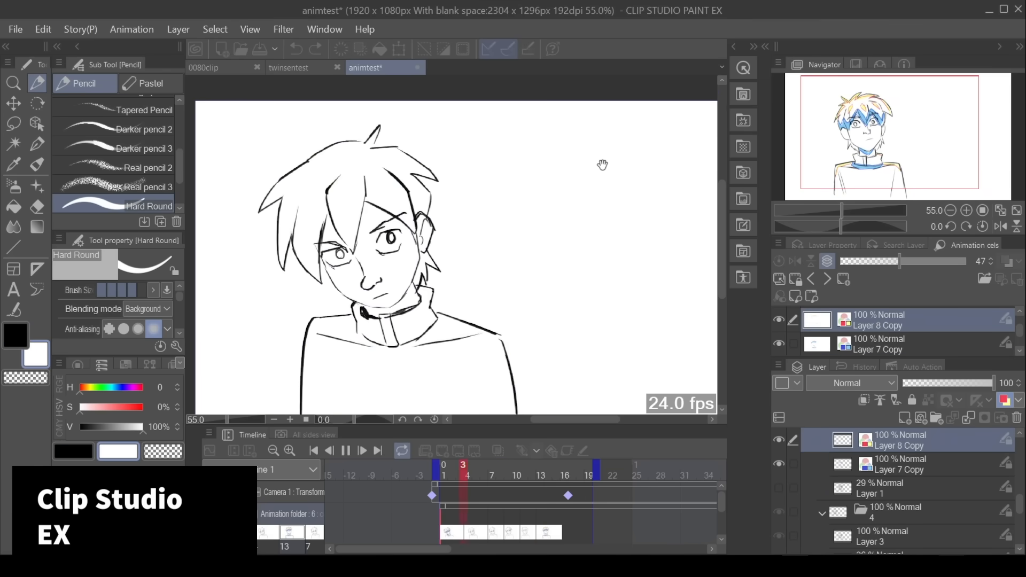
{"action": "left_click", "coordinate": [450, 66]}
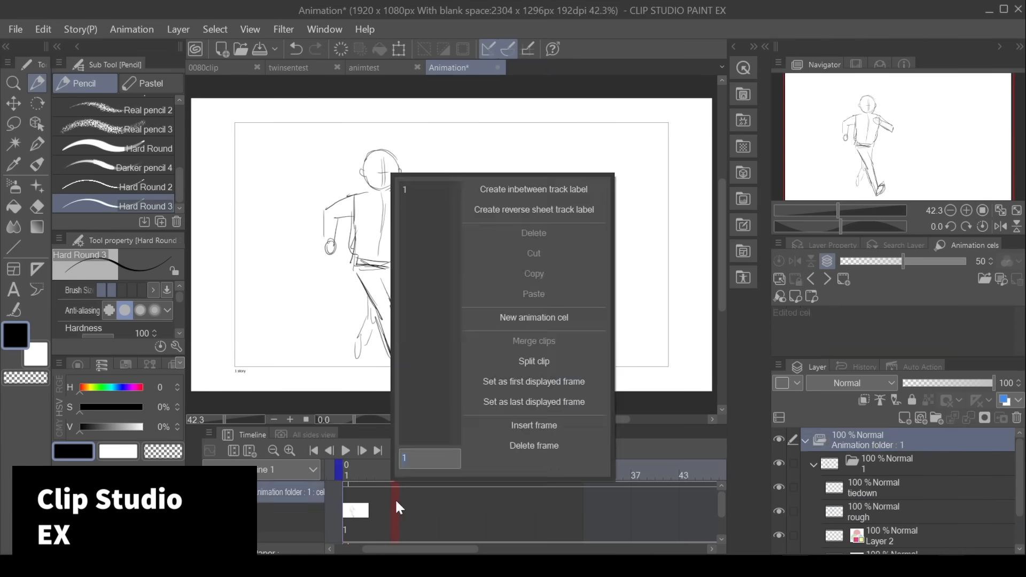
Add a new cel, assign cel 1a to a frame and jump to frame 9 showing cel 3
{"action": "left_click", "coordinate": [532, 317]}
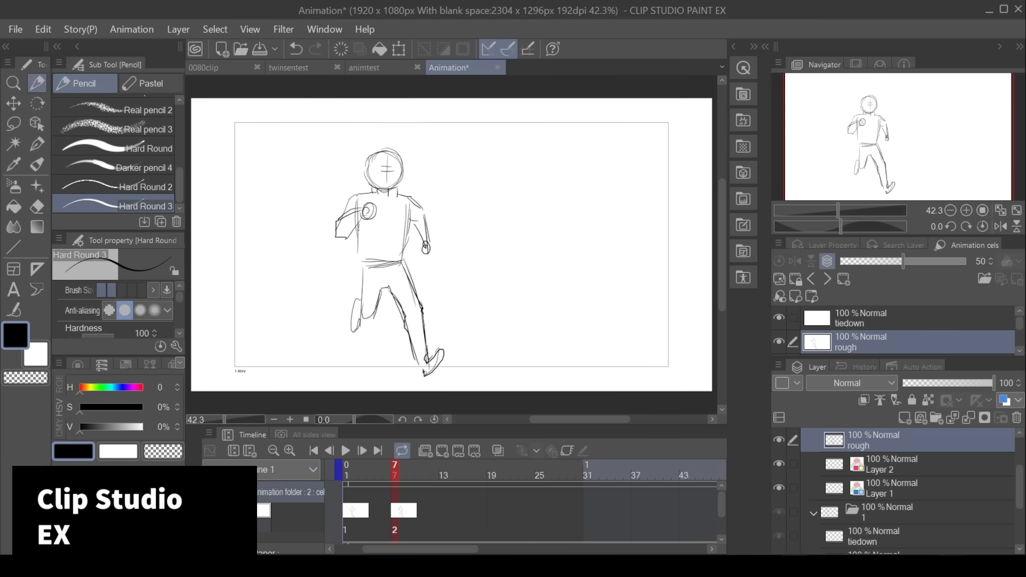
{"action": "left_click", "coordinate": [345, 468]}
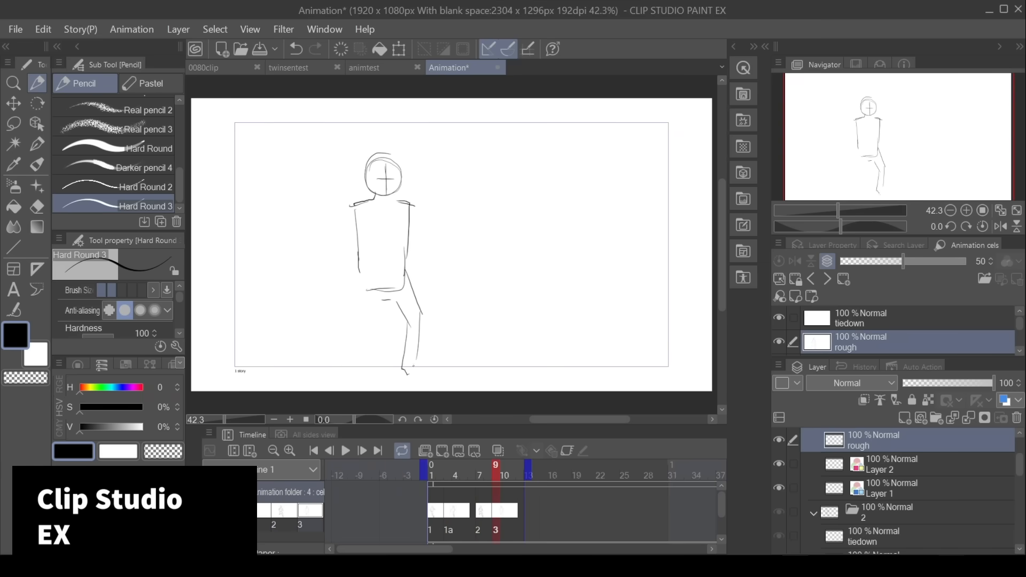
{"action": "right_click", "coordinate": [450, 510]}
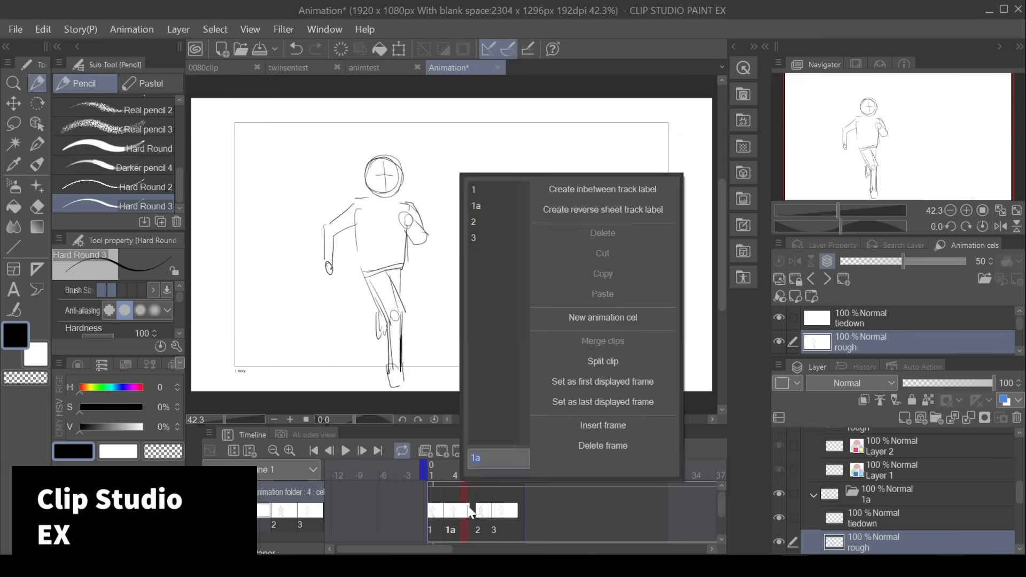
{"action": "left_click", "coordinate": [601, 318]}
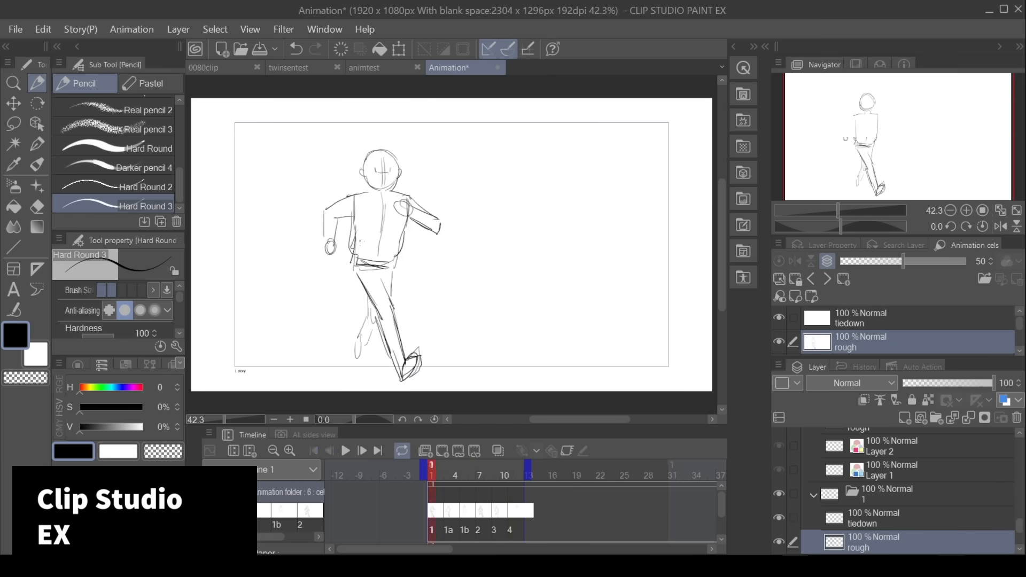
{"action": "left_click", "coordinate": [496, 465]}
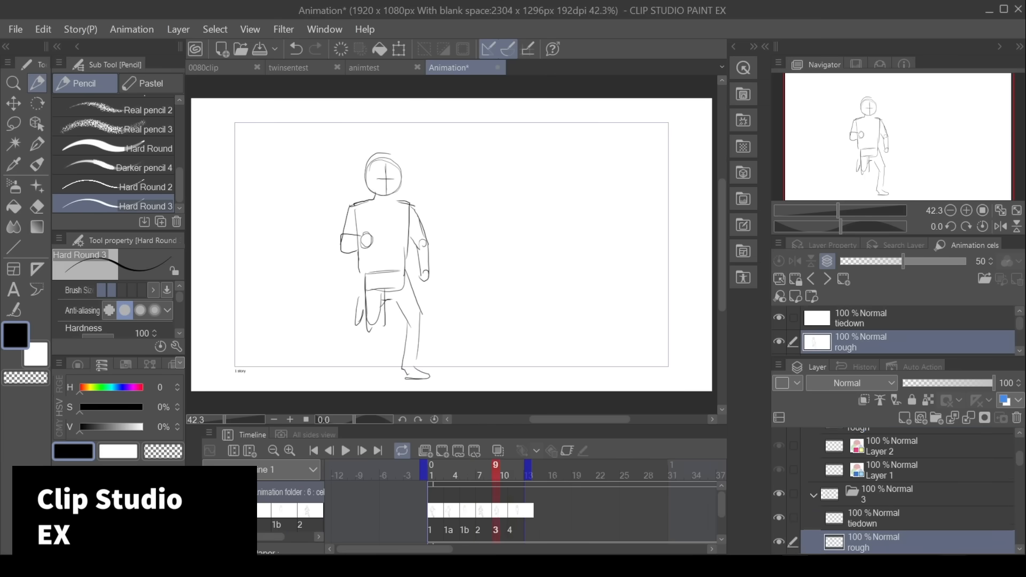
Confirm the new frame rate and play the run of selected cels in the timeline
{"action": "left_click", "coordinate": [345, 450]}
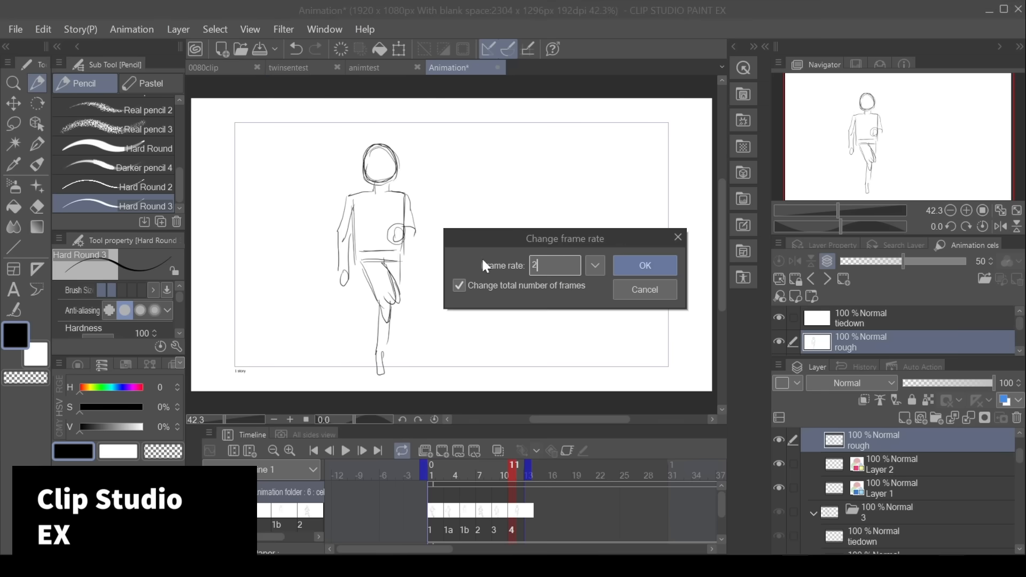
{"action": "left_click", "coordinate": [643, 265]}
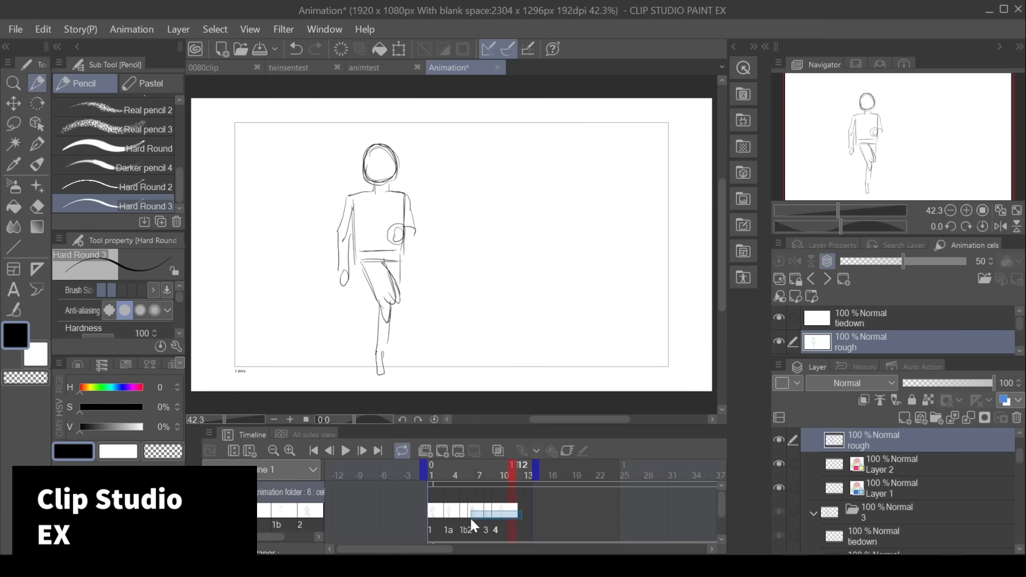
{"action": "left_click", "coordinate": [463, 474]}
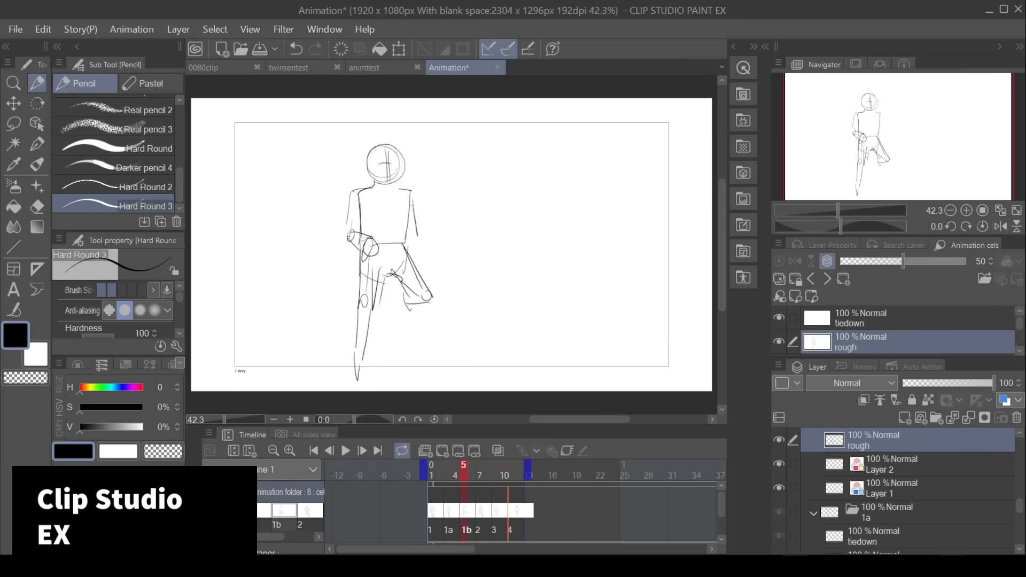
{"action": "left_click", "coordinate": [345, 450]}
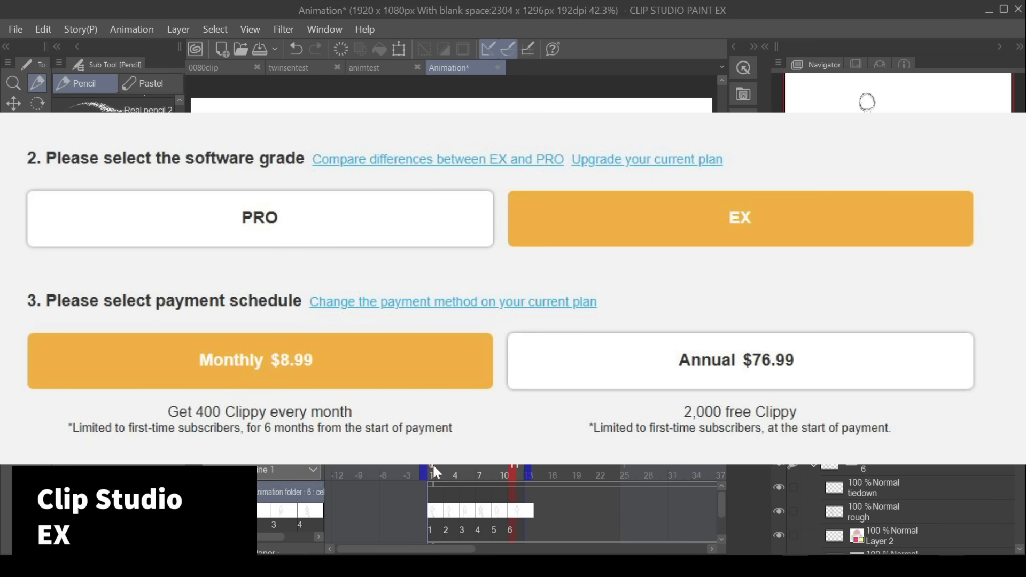
View the Clip Studio EX grade pricing with monthly $8.99 and annual $76.99 plans
{"action": "left_click", "coordinate": [450, 67]}
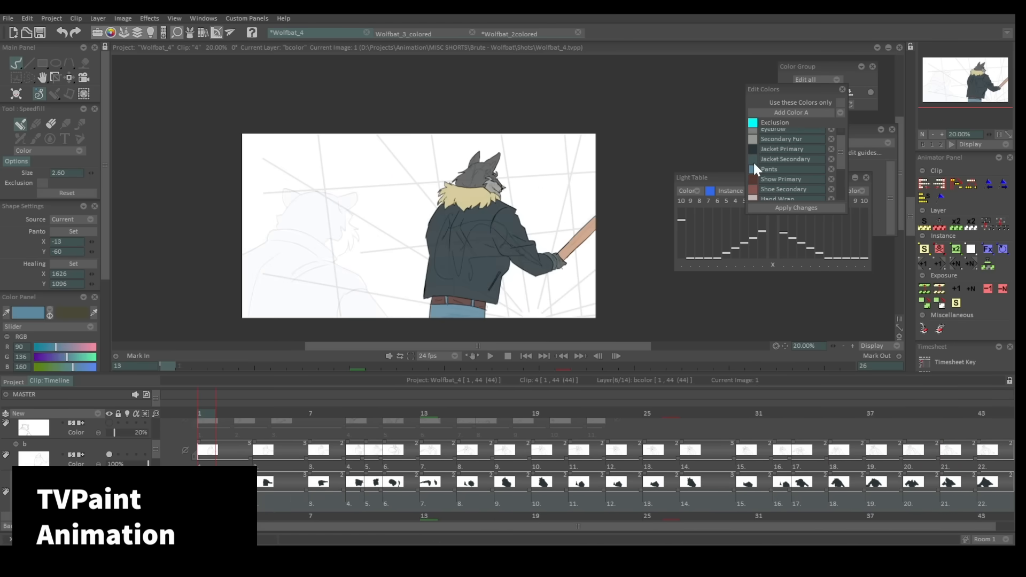
Fill the wolf's jacket grey, fur blond and blood red across the Wolfbat_4 frames
{"action": "left_click", "coordinate": [536, 412]}
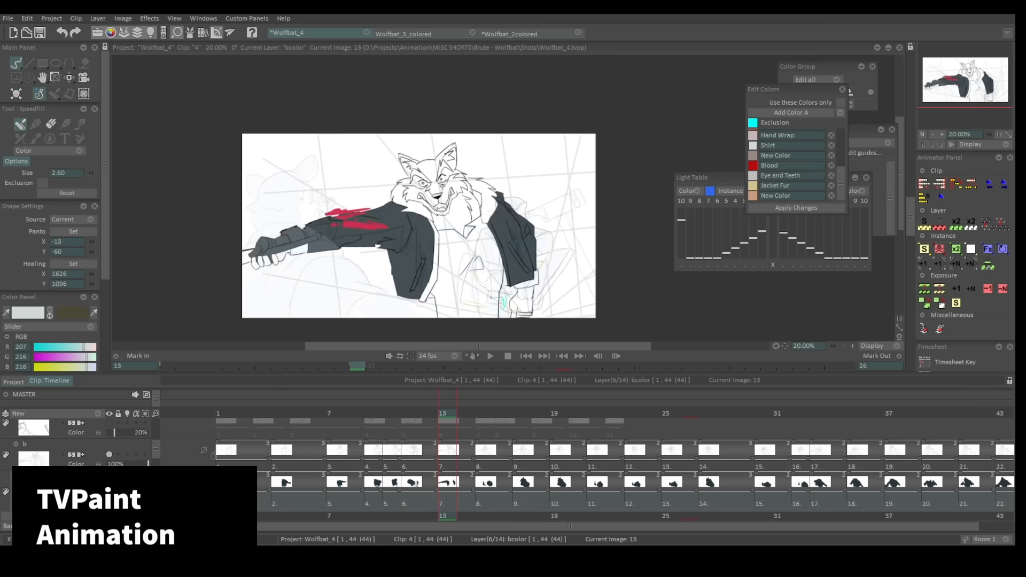
{"action": "left_click", "coordinate": [591, 413]}
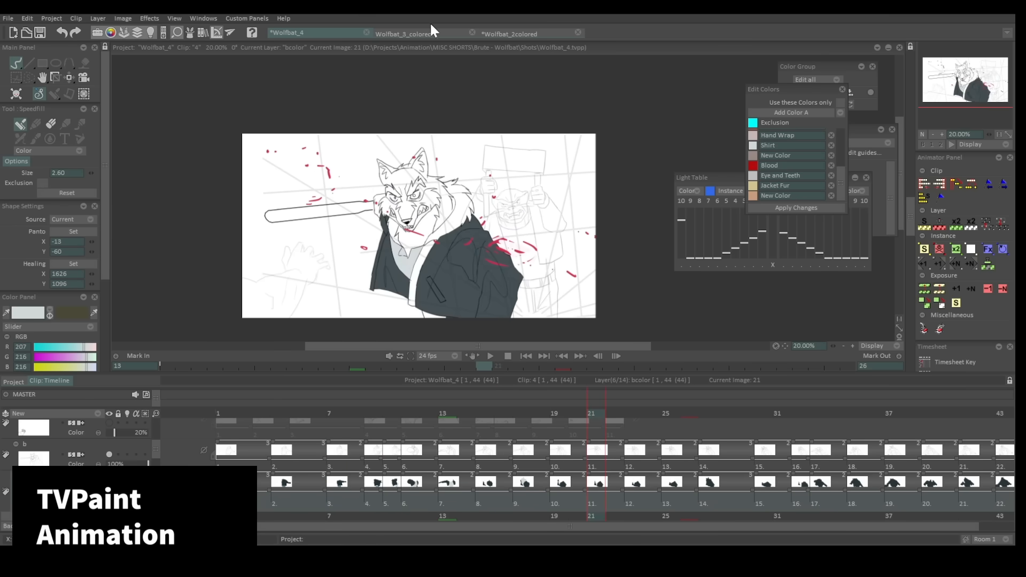
{"action": "left_click", "coordinate": [888, 419]}
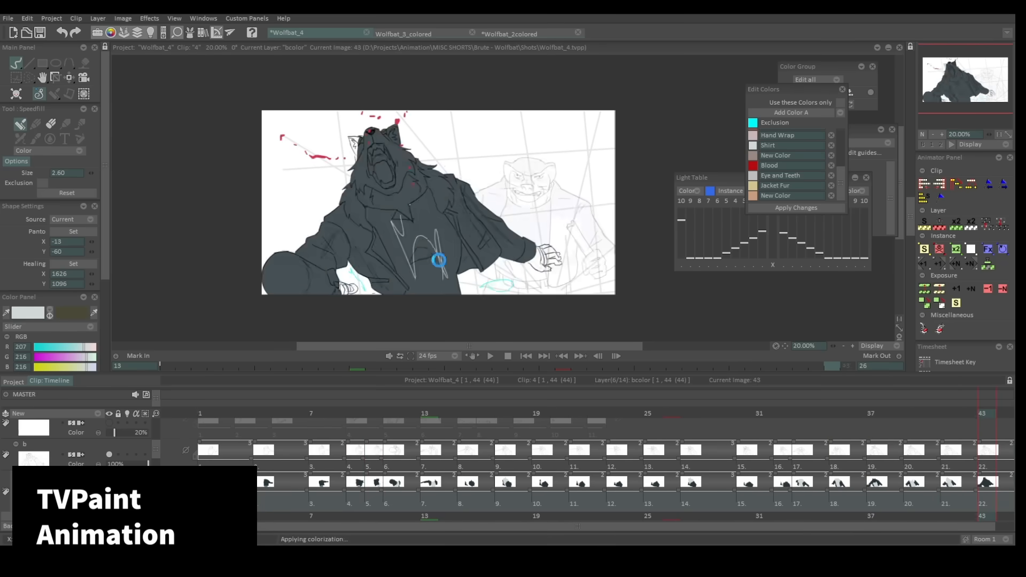
{"action": "left_click", "coordinate": [387, 412]}
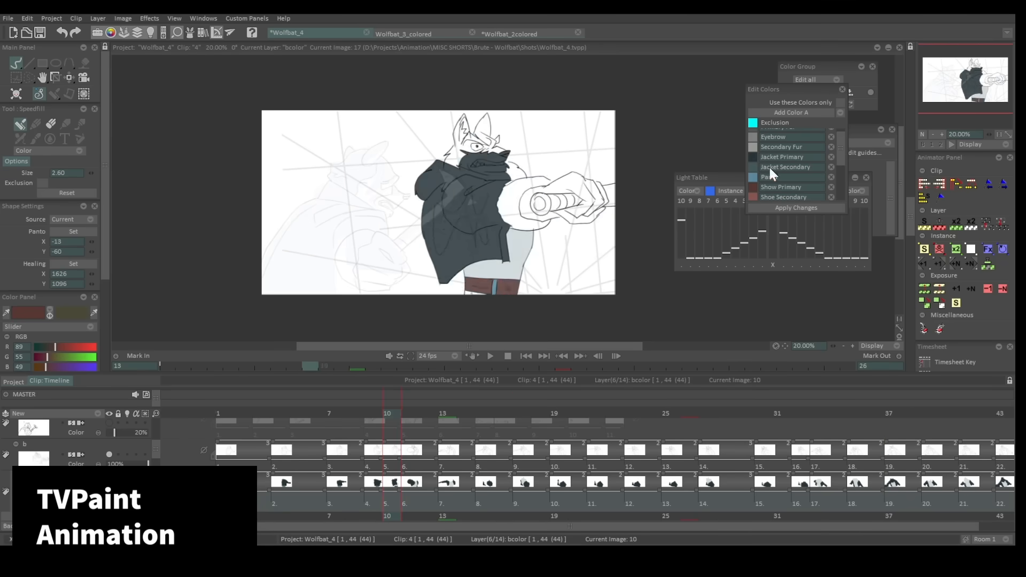
{"action": "left_click", "coordinate": [665, 413]}
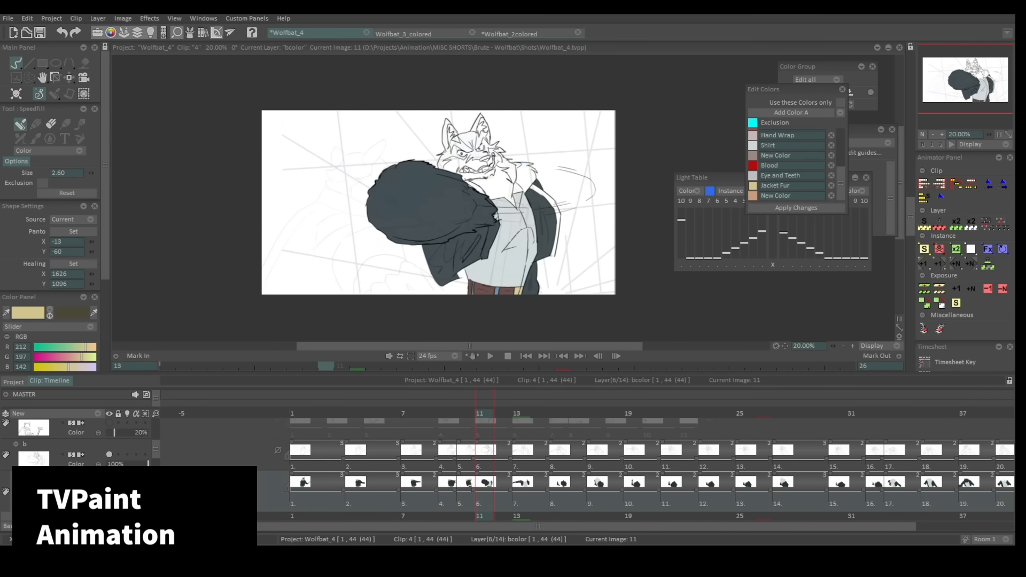
{"action": "left_click", "coordinate": [776, 413]}
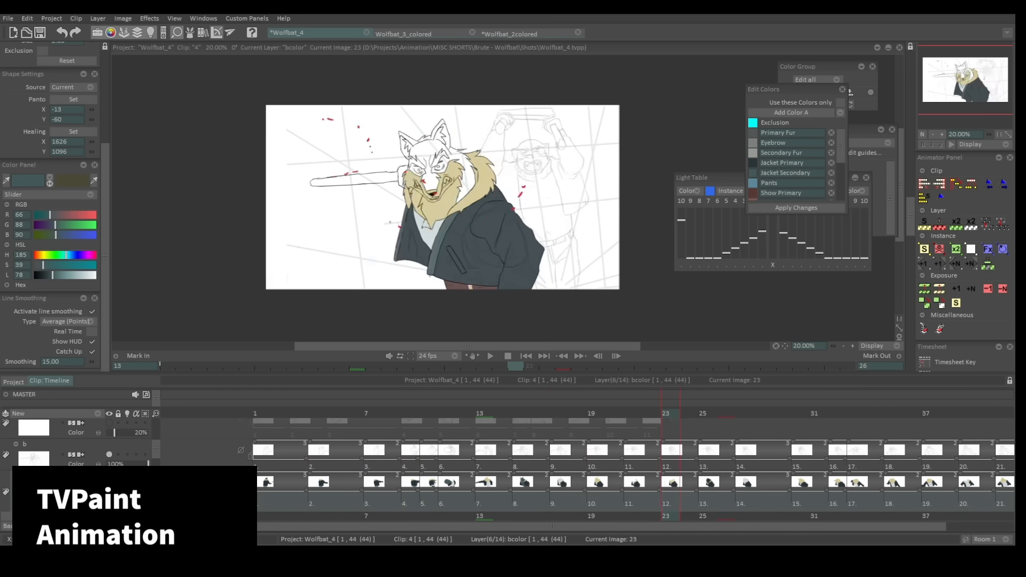
Move on to the 12-loganwitchaction-felicity project with the coloured horned creature head
{"action": "left_click", "coordinate": [907, 33]}
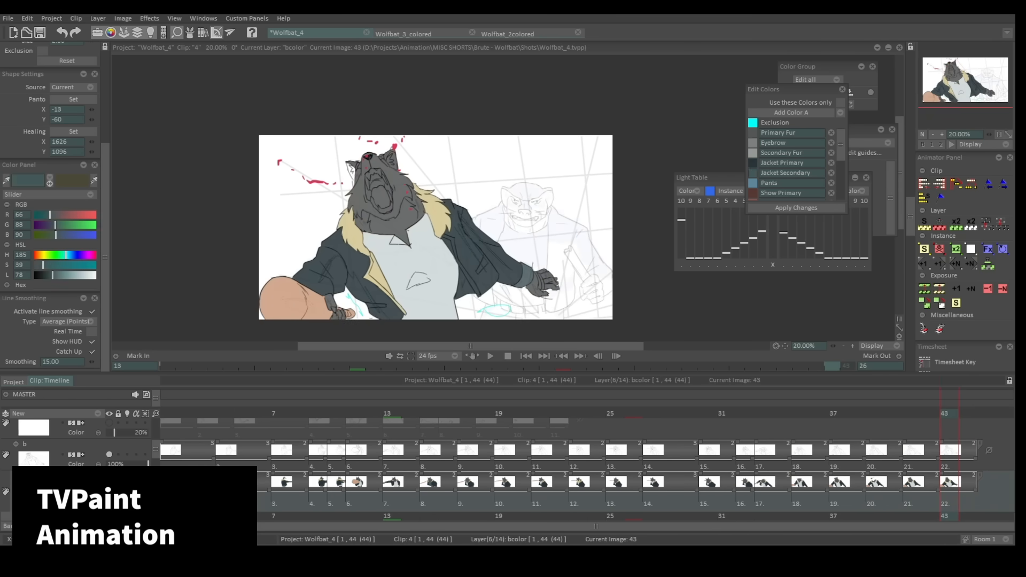
{"action": "left_click", "coordinate": [524, 33]}
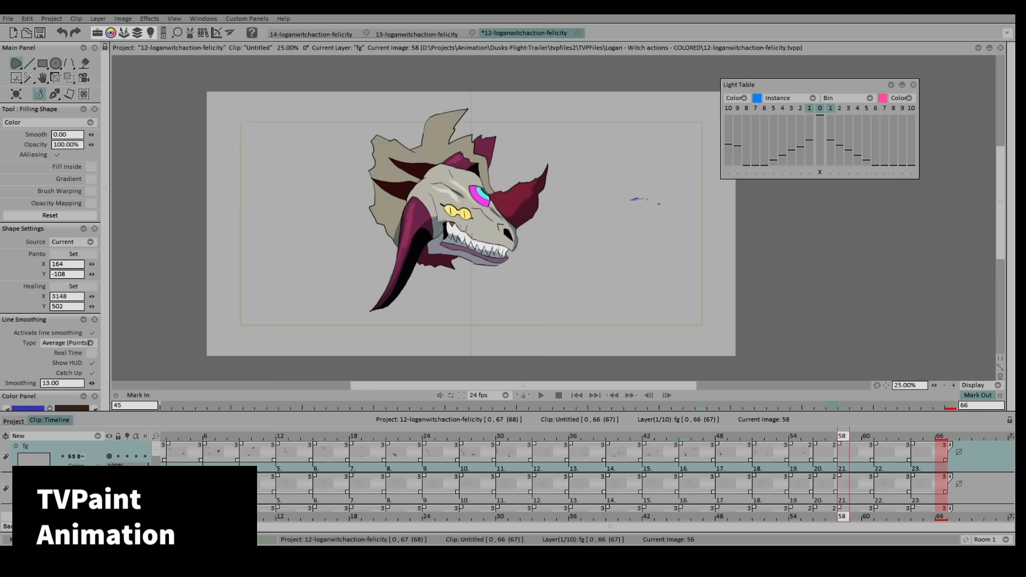
Play the horned creature head animation in the 12-loganwitchaction-felicity shot
{"action": "left_click", "coordinate": [541, 394]}
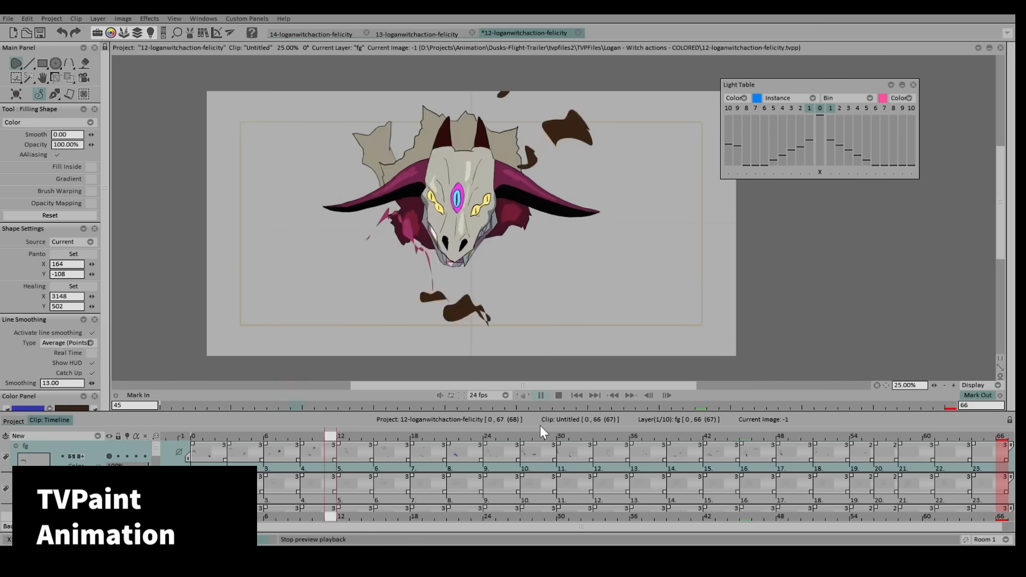
{"action": "left_click", "coordinate": [541, 394]}
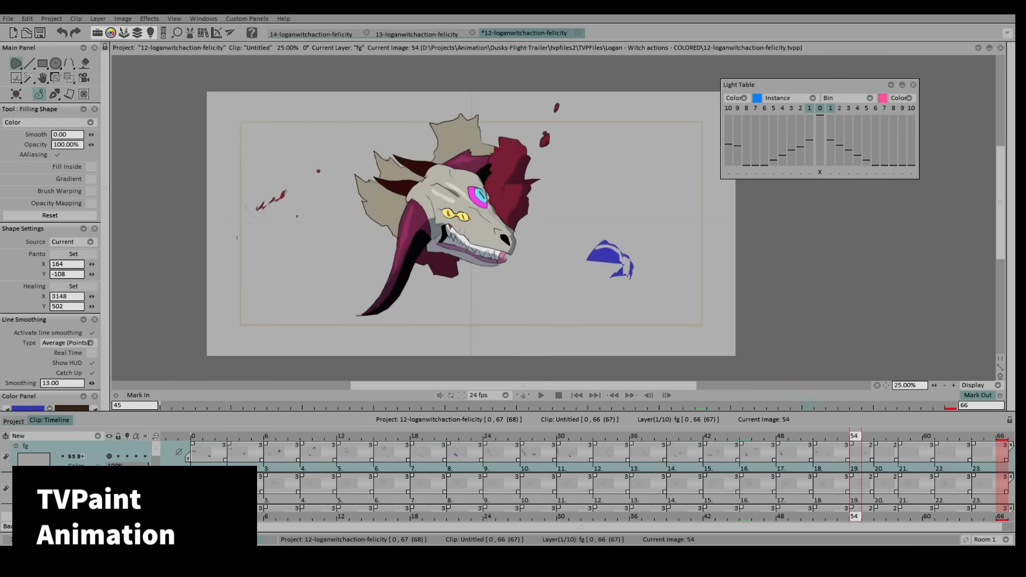
{"action": "left_click", "coordinate": [540, 394]}
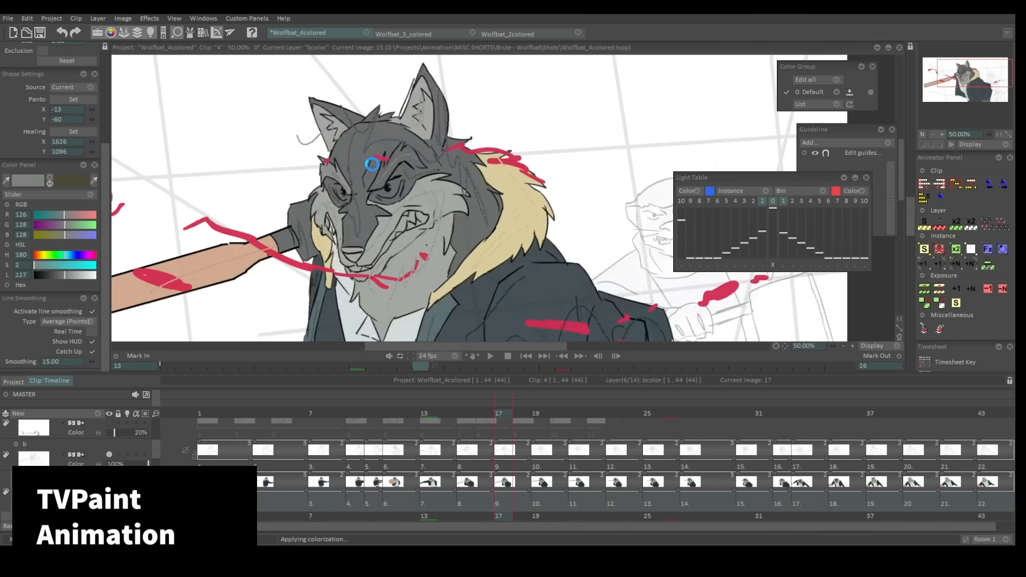
Finish the Wolfbat_4colored frames with coloured eyes, teeth, shirt and blood splatters
{"action": "left_click", "coordinate": [795, 413]}
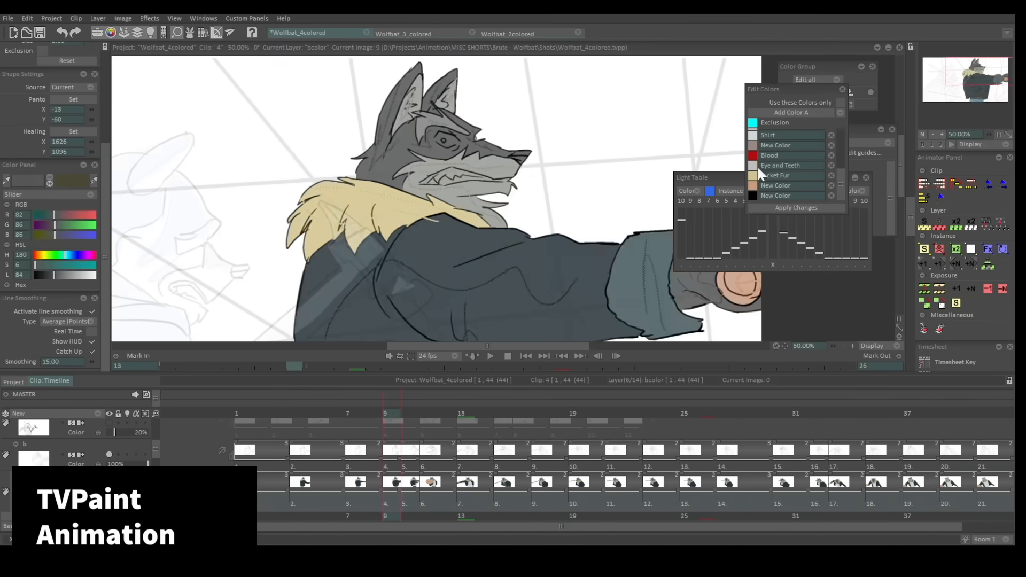
{"action": "left_click", "coordinate": [783, 413]}
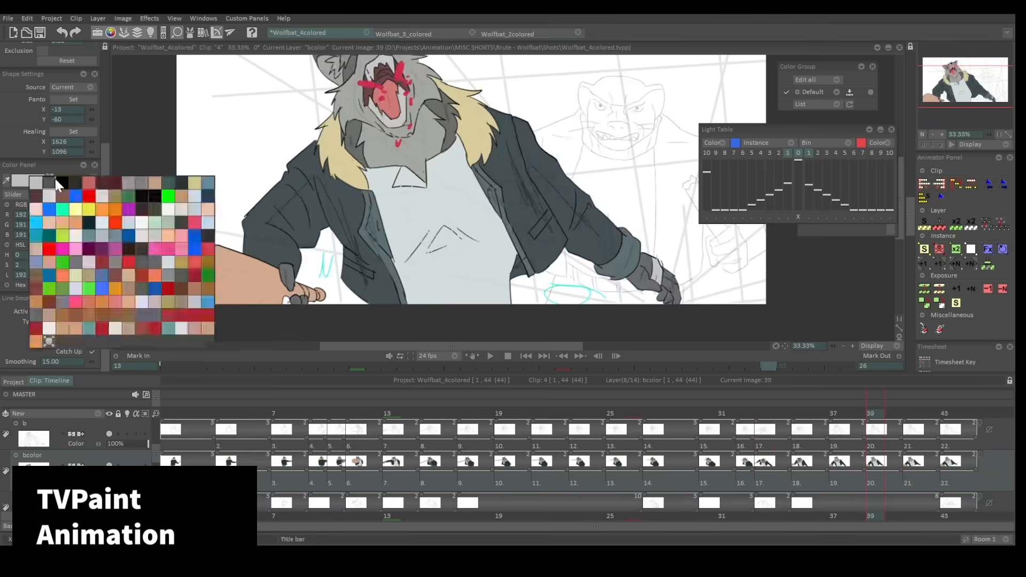
{"action": "left_click", "coordinate": [489, 355]}
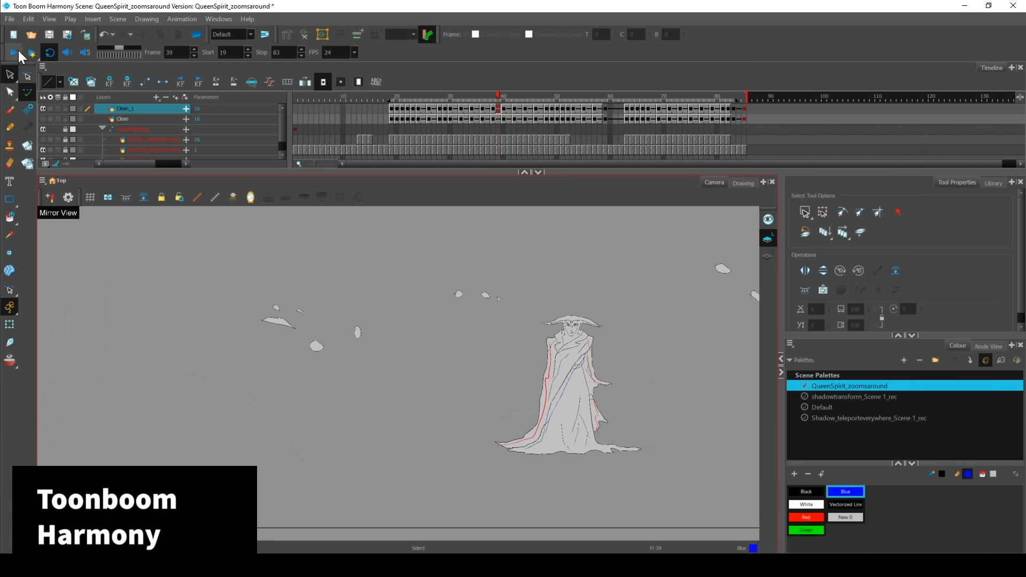
Bring up several Harmony scenes in turn, including the running red-jacket character
{"action": "left_click", "coordinate": [13, 53]}
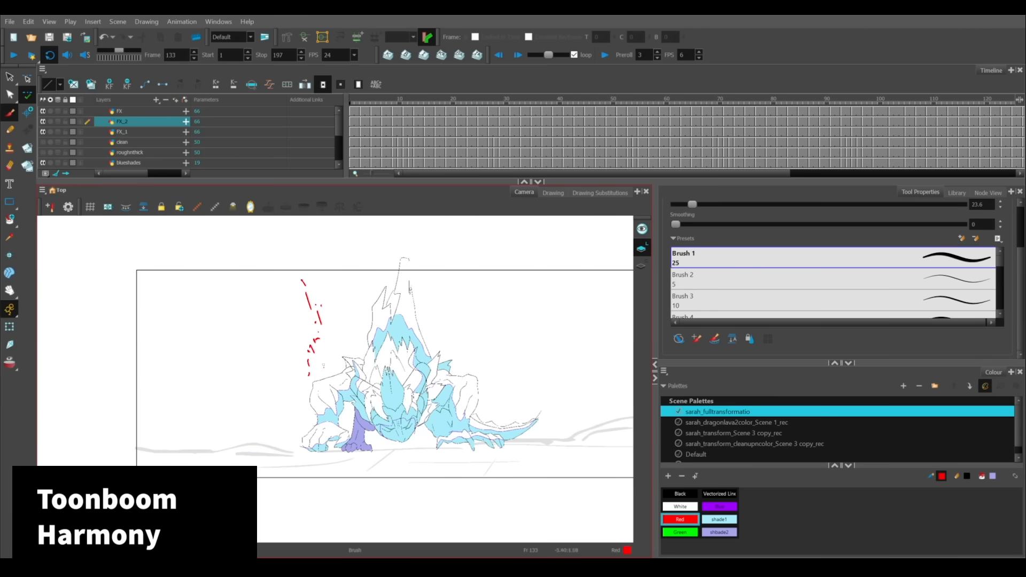
{"action": "left_click", "coordinate": [13, 54]}
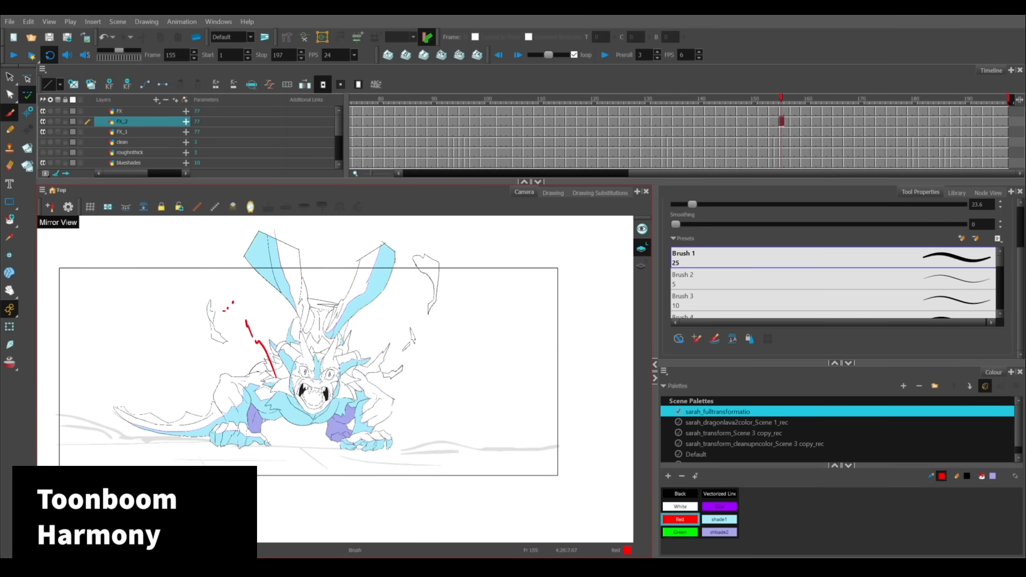
{"action": "left_click", "coordinate": [11, 55]}
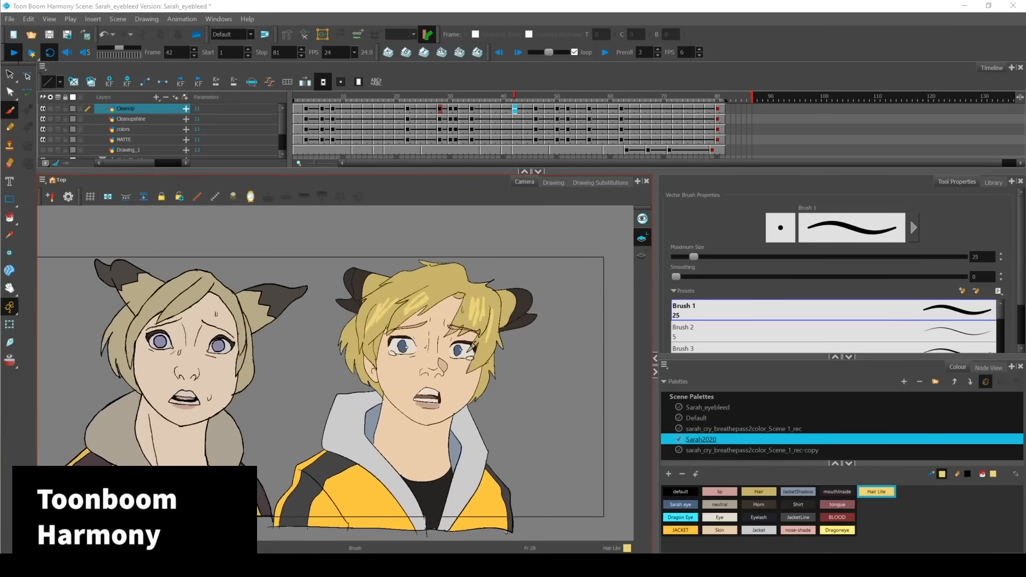
Play the timelines and leave the Logan scene with the red-hoodie boy and staff showing
{"action": "left_click", "coordinate": [338, 95]}
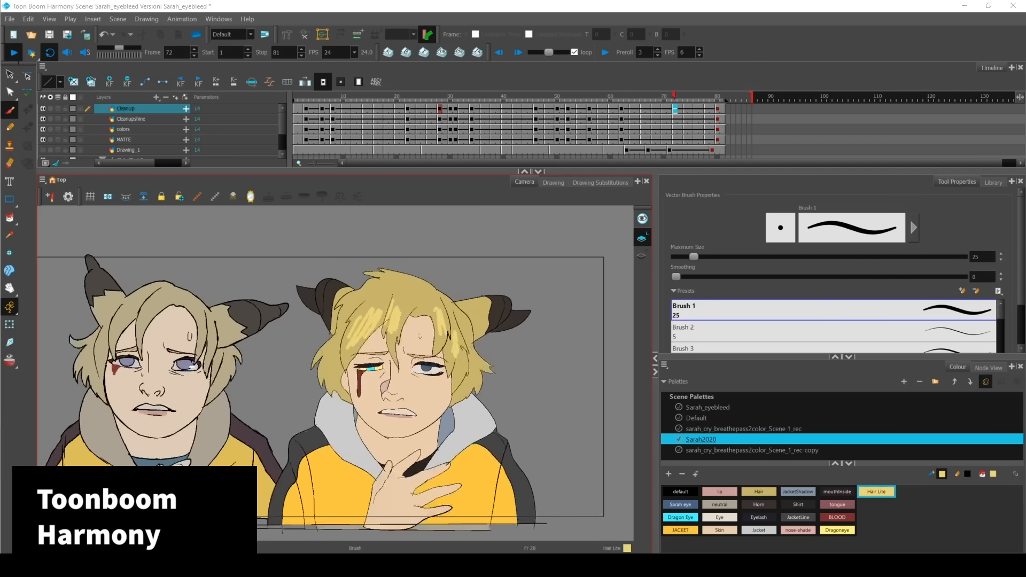
{"action": "left_click", "coordinate": [493, 108]}
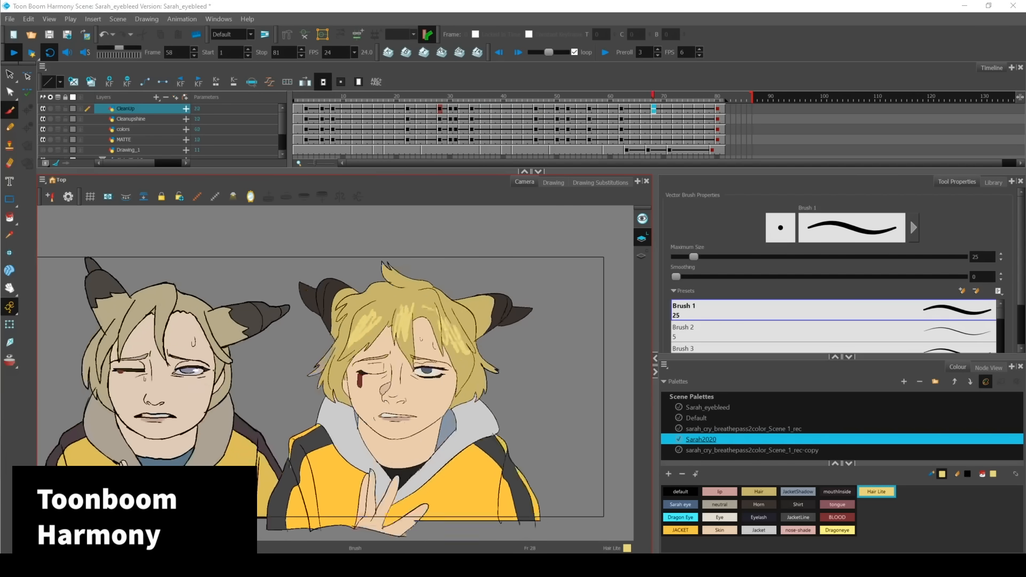
{"action": "left_click", "coordinate": [471, 95]}
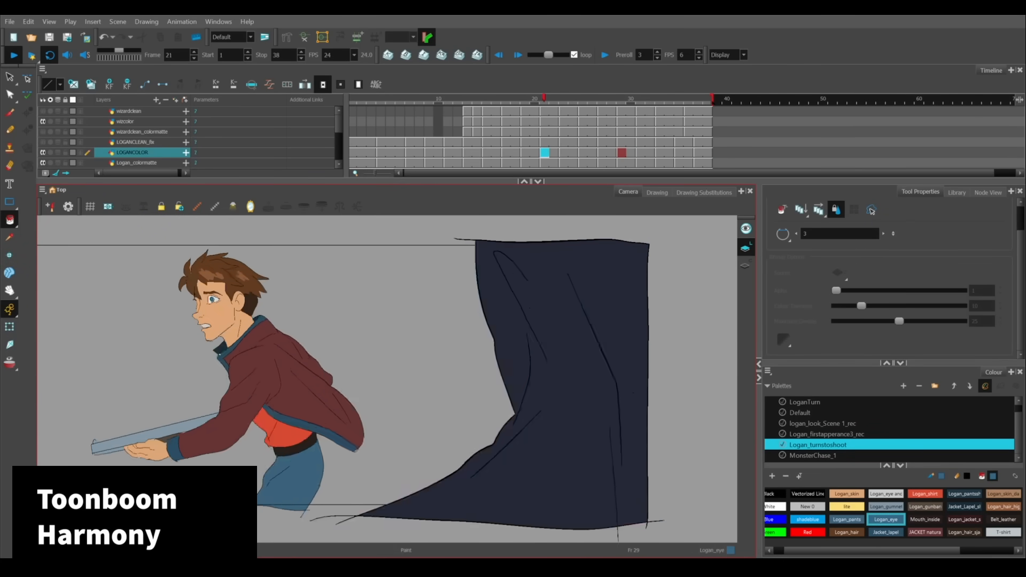
Close the Harmony scene, revealing TVPaint's Galerians_anim_26 figure amid orange flames
{"action": "left_click", "coordinate": [640, 98]}
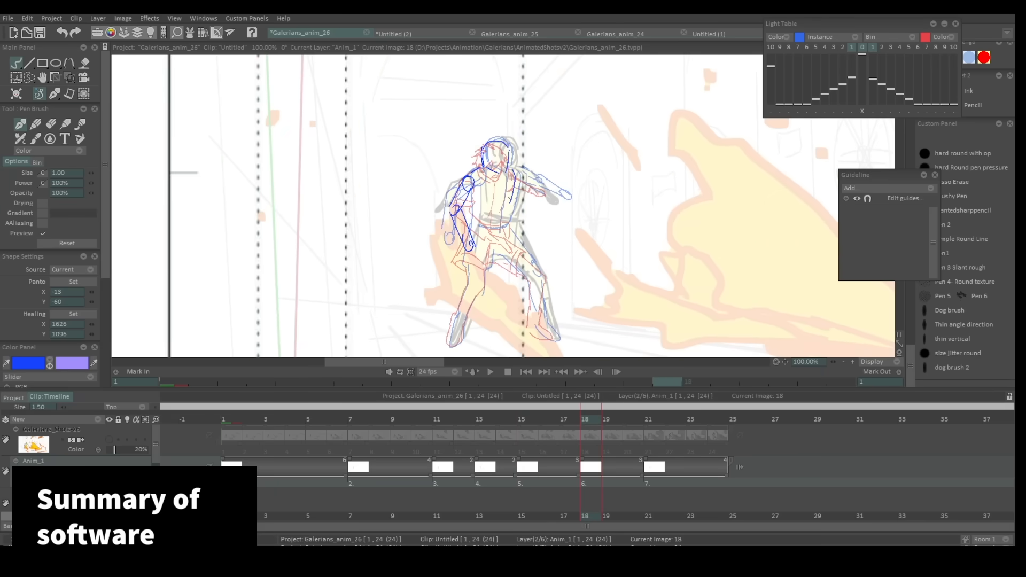
Show the Animation document with the rough running-figure sketch in Clip Studio Paint EX
{"action": "left_click", "coordinate": [489, 371]}
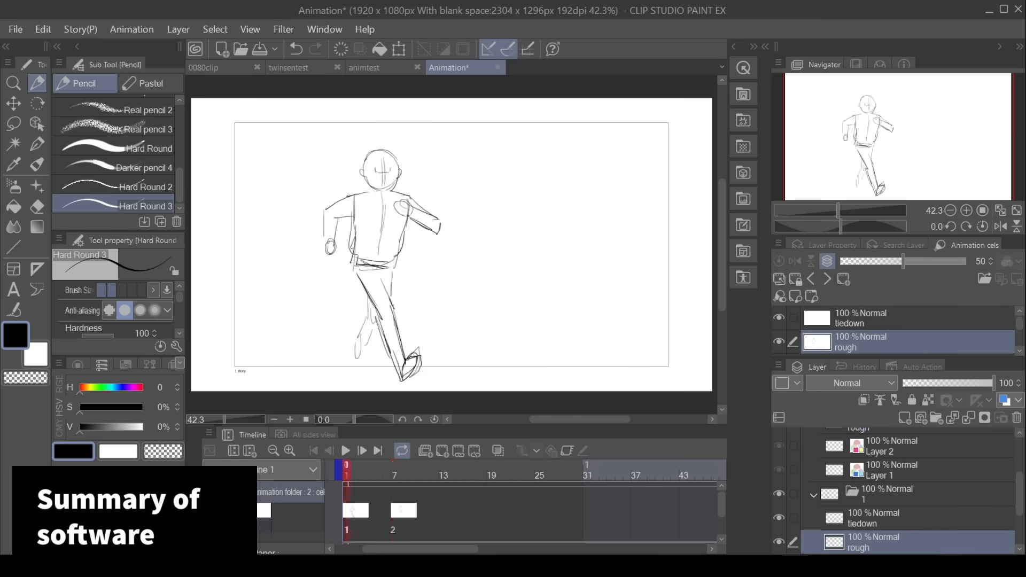
Return to TVPaint's Galerians_anim_26 project with the small figure in the flaming wide shot
{"action": "left_click", "coordinate": [394, 470]}
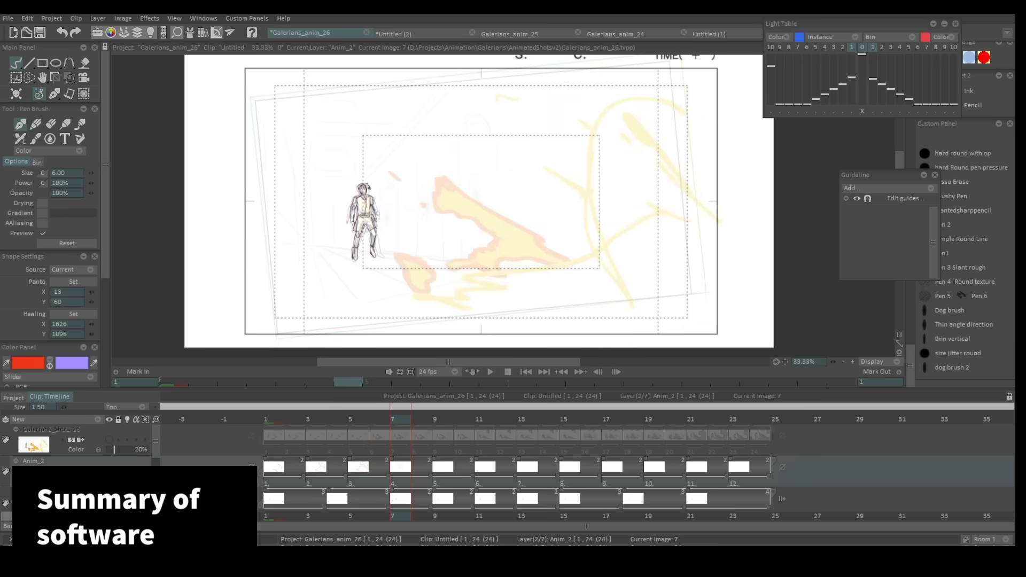
Step through TVPaint frames, then bring up Harmony's Logan_turnstoshoot scene with the gun-aiming character
{"action": "left_click", "coordinate": [488, 370]}
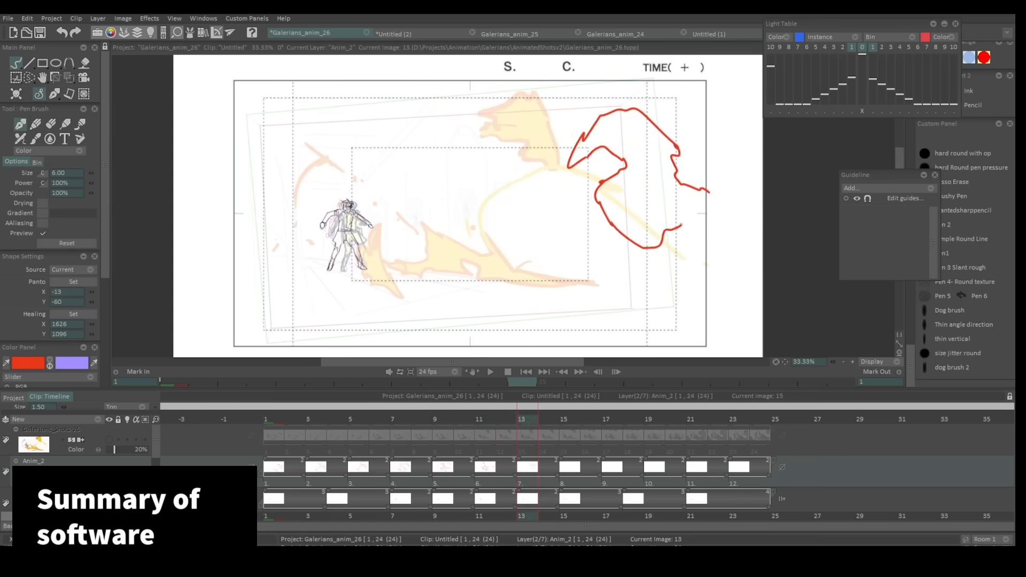
{"action": "left_click", "coordinate": [605, 419]}
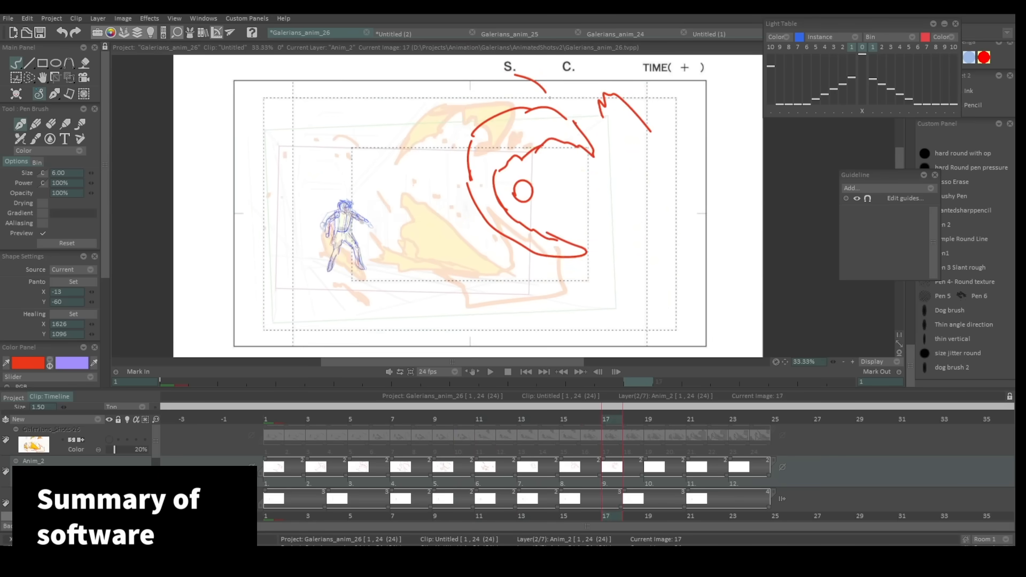
{"action": "left_click", "coordinate": [490, 371]}
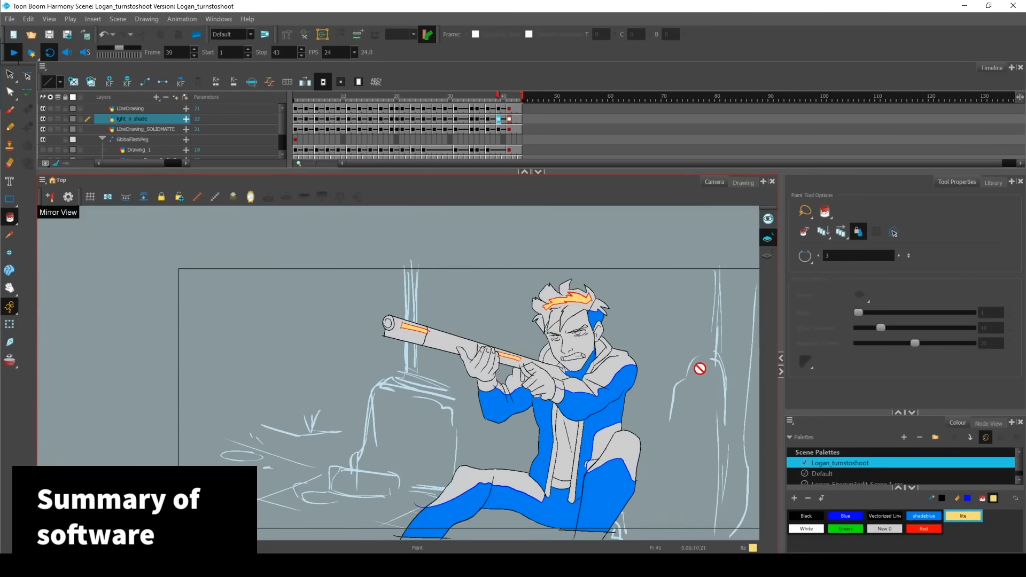
Add a new shadeblue colour to the Logan_turnstoshoot palette and play back the animation
{"action": "right_click", "coordinate": [961, 518]}
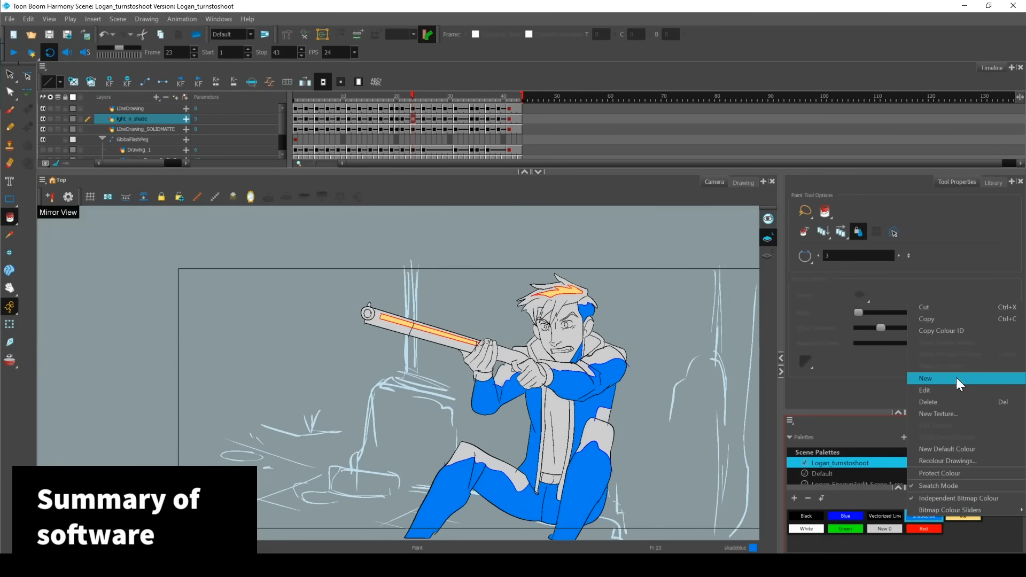
{"action": "left_click", "coordinate": [925, 378]}
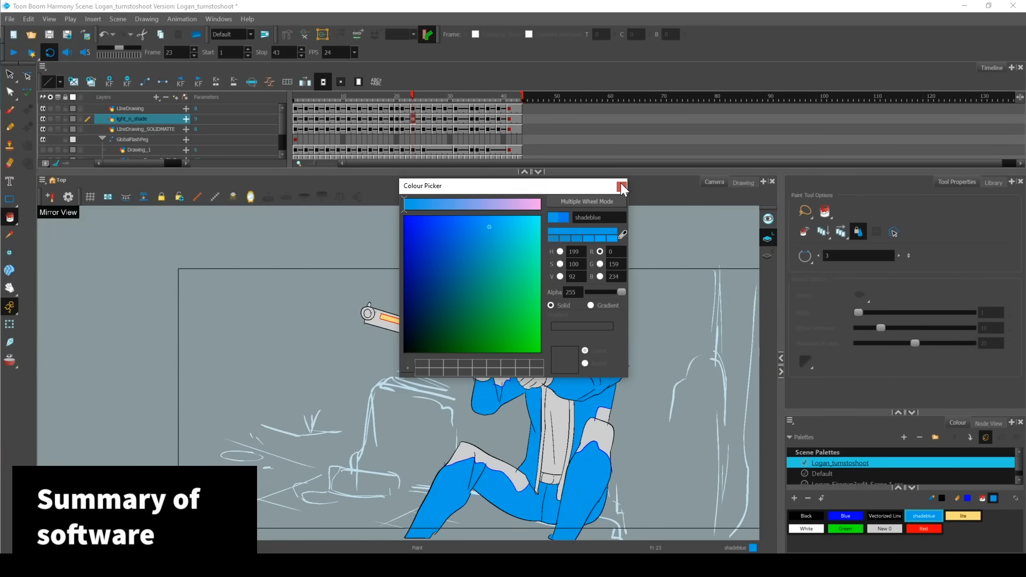
{"action": "left_click", "coordinate": [620, 186]}
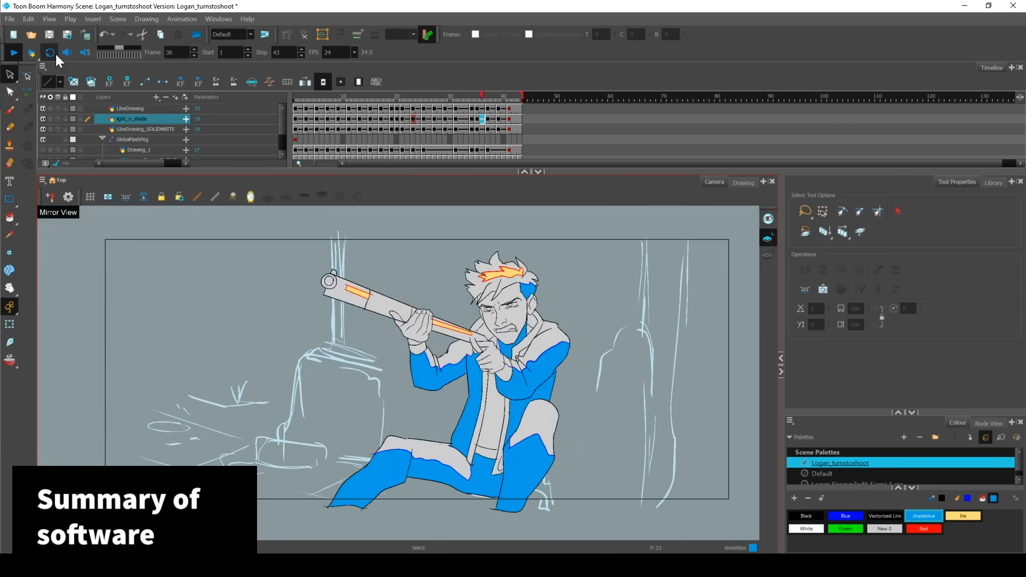
{"action": "left_click", "coordinate": [413, 95]}
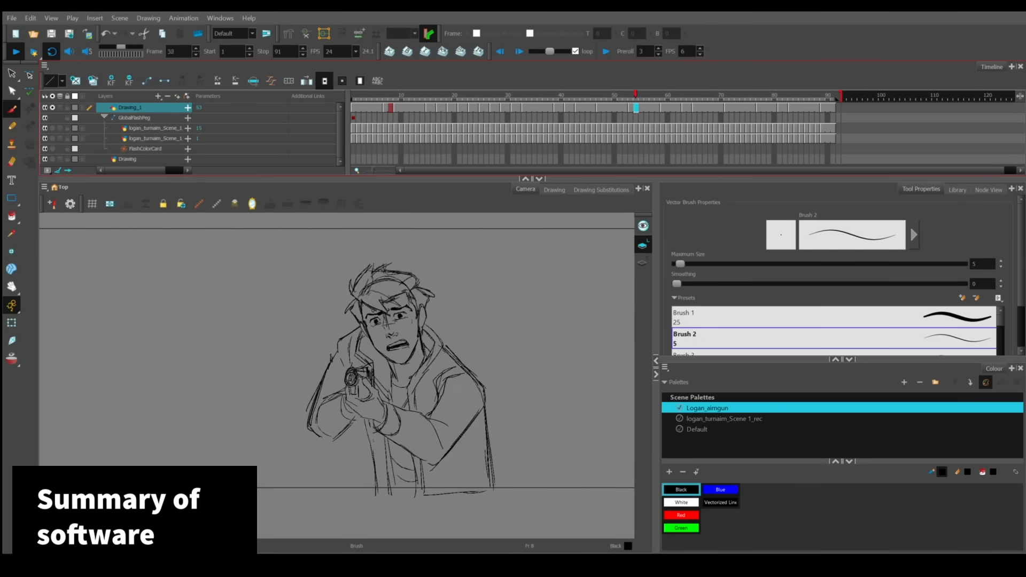
{"action": "left_click", "coordinate": [406, 108]}
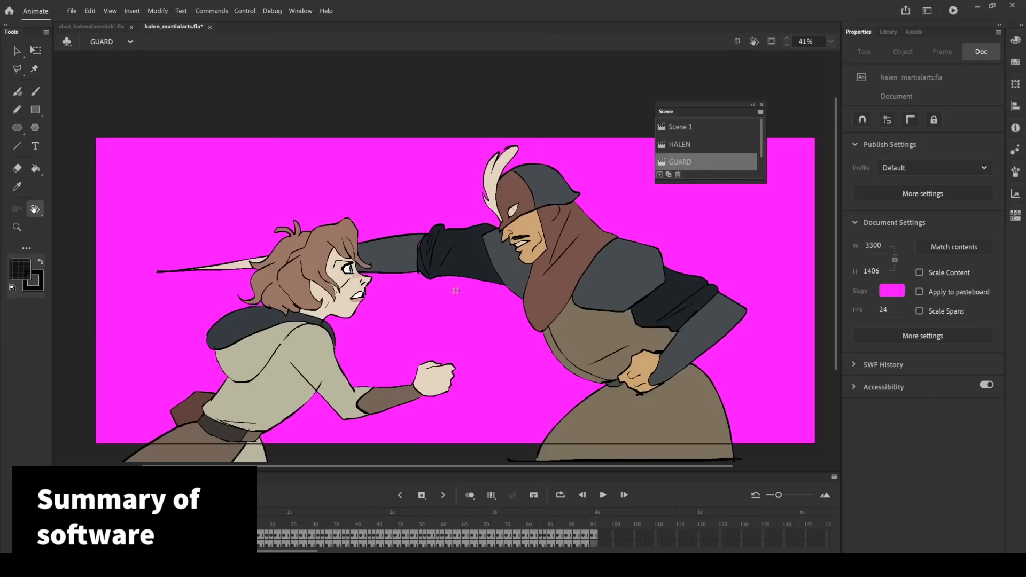
{"action": "left_click", "coordinate": [17, 227]}
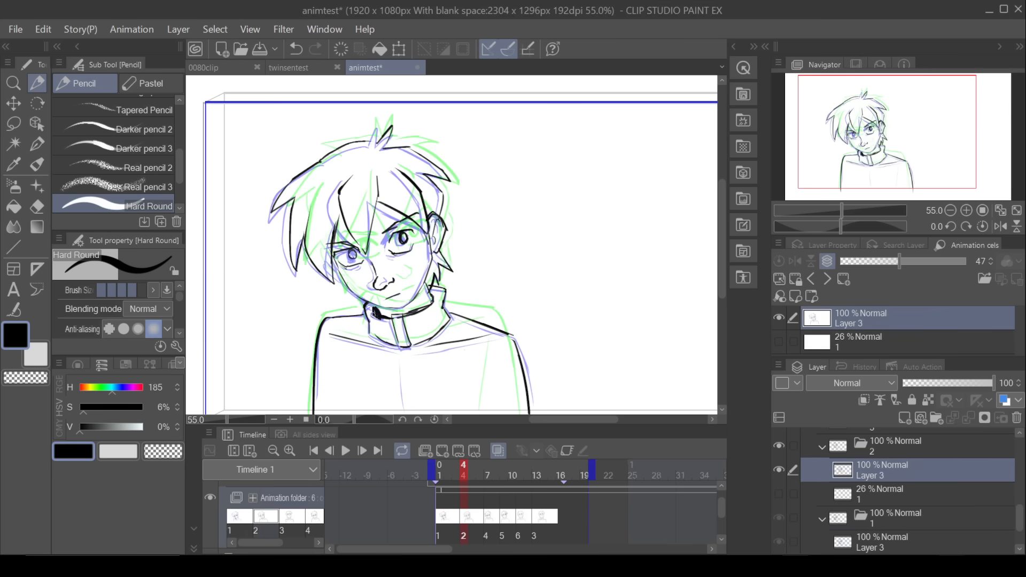
Play the animtest2 rough run at 24 fps, then move to TVPaint's Galerians_anim_14
{"action": "scroll", "scroll_direction": "down", "scroll_amount": 3}
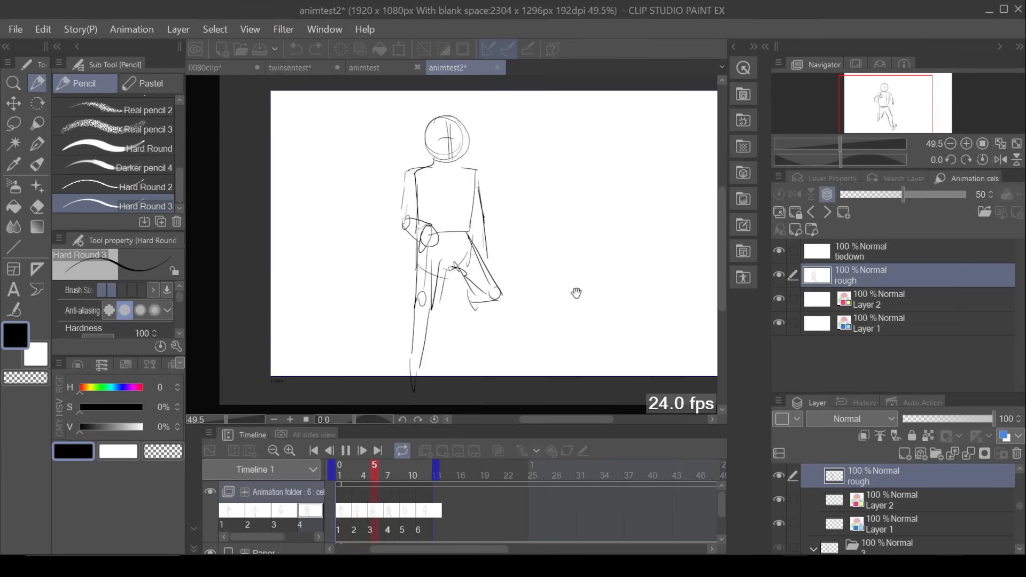
{"action": "left_click", "coordinate": [355, 465]}
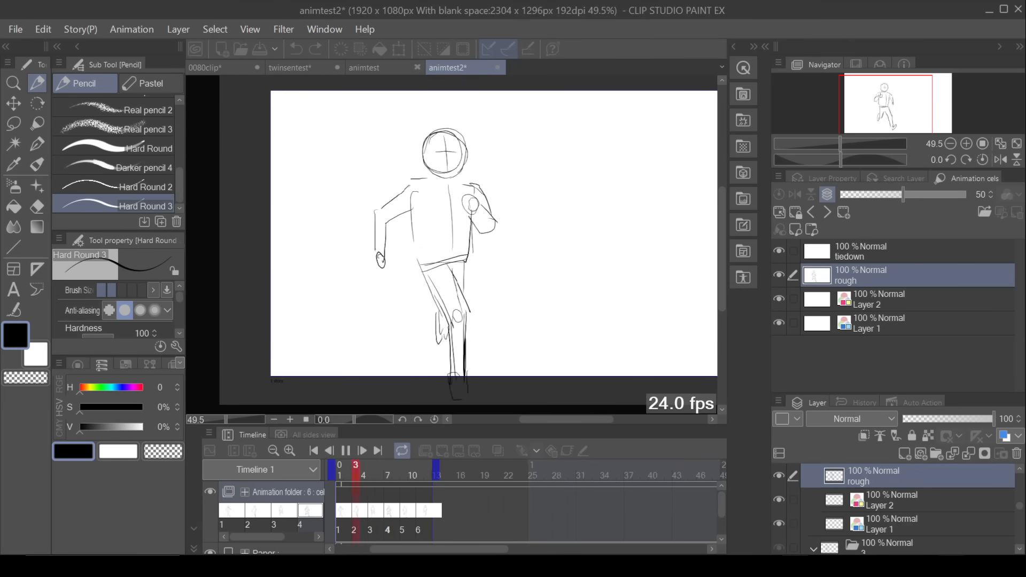
{"action": "left_click", "coordinate": [205, 67]}
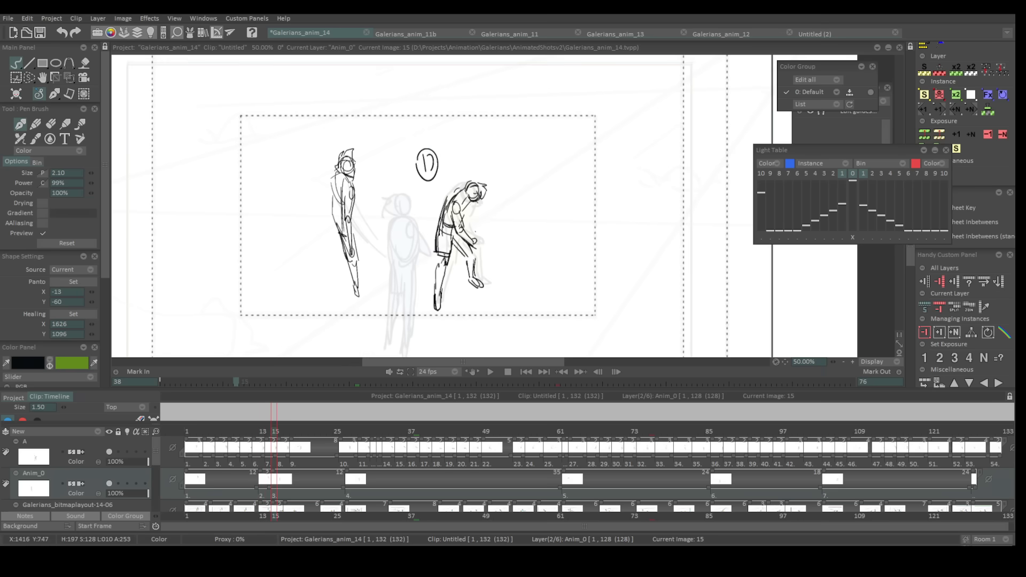
Scrub the rough layout to later frames, then jump ahead in the riceballanimtest2 tiger shot
{"action": "left_click", "coordinate": [287, 431]}
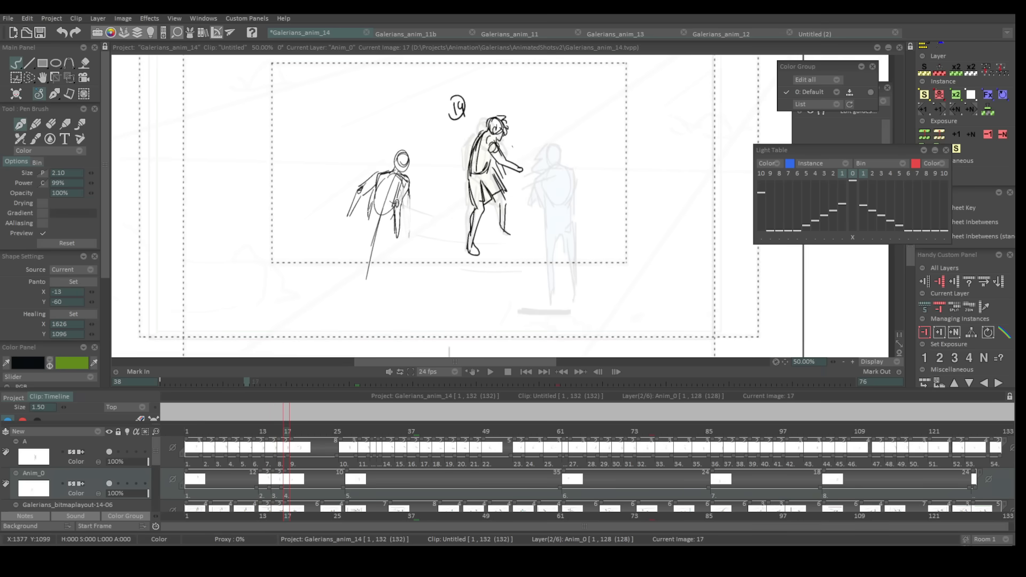
{"action": "left_click", "coordinate": [317, 431]}
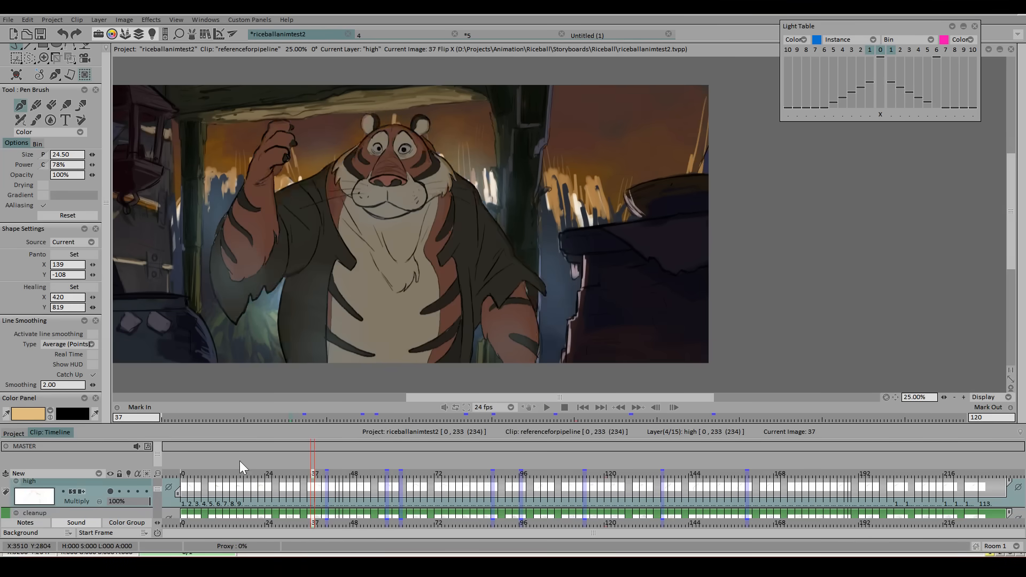
{"action": "left_click", "coordinate": [77, 500]}
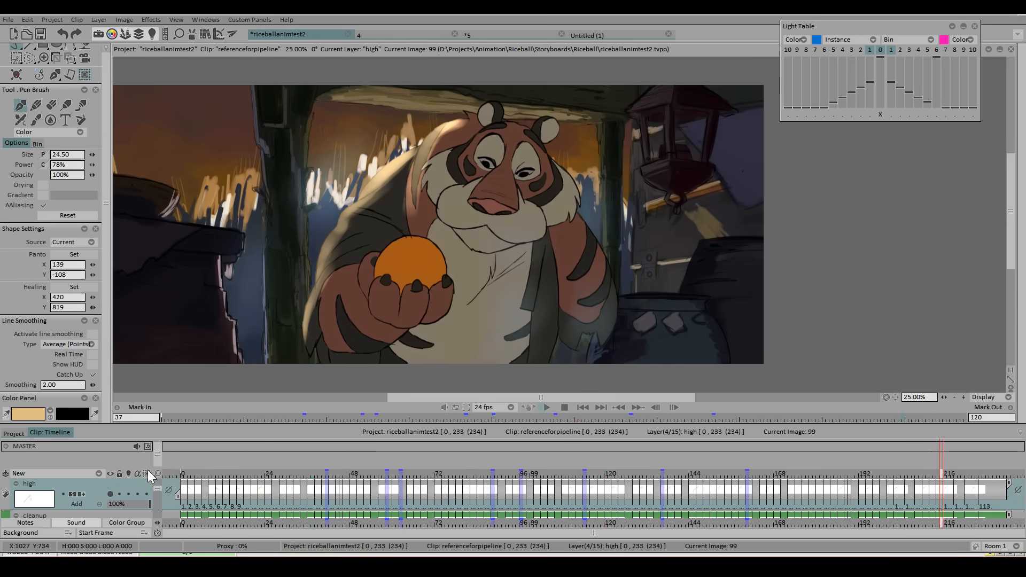
{"action": "left_click", "coordinate": [545, 407]}
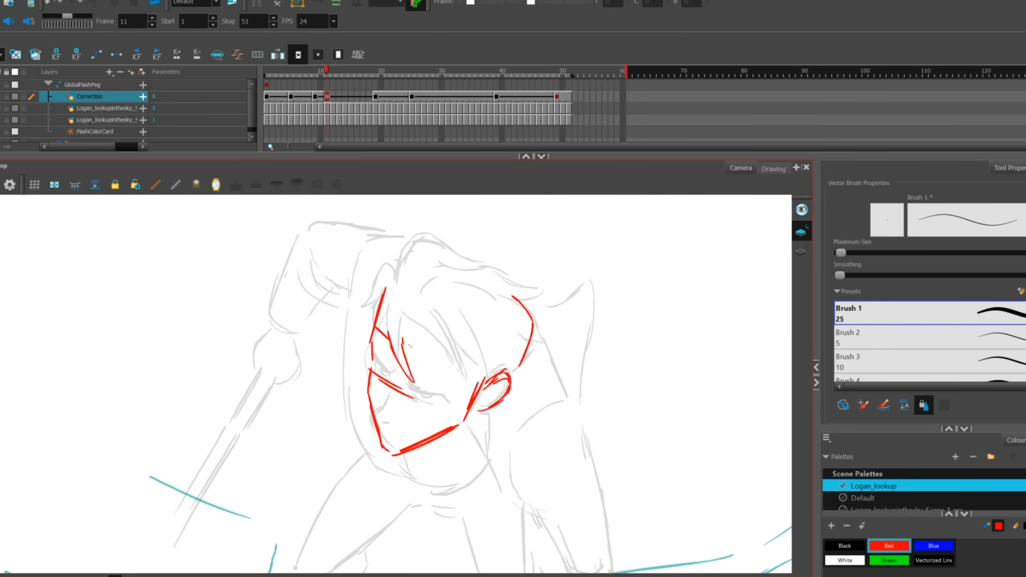
Move to later frames showing the red Correction-layer drawings over the rough sketch
{"action": "left_click", "coordinate": [345, 72]}
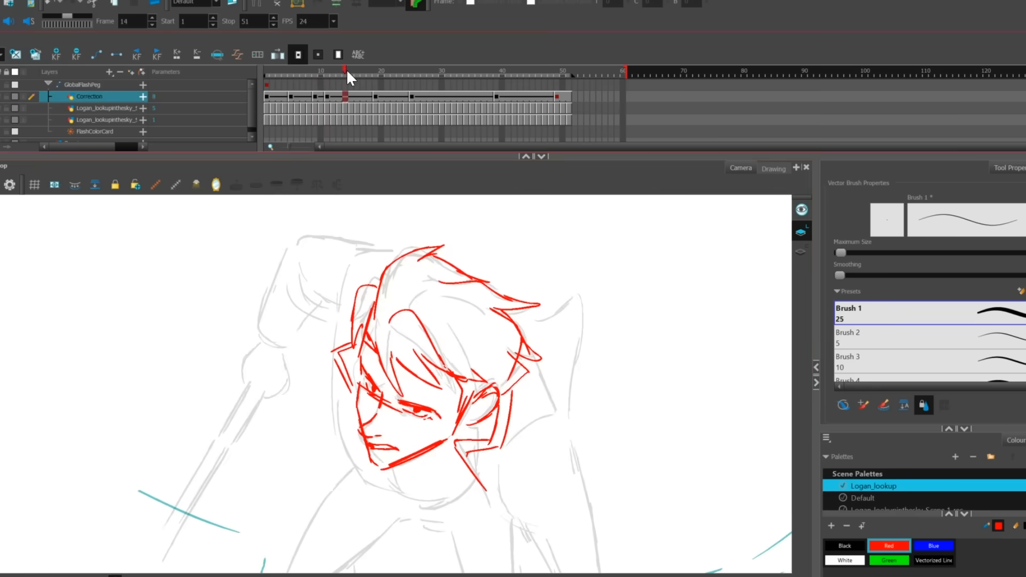
{"action": "left_click", "coordinate": [339, 71]}
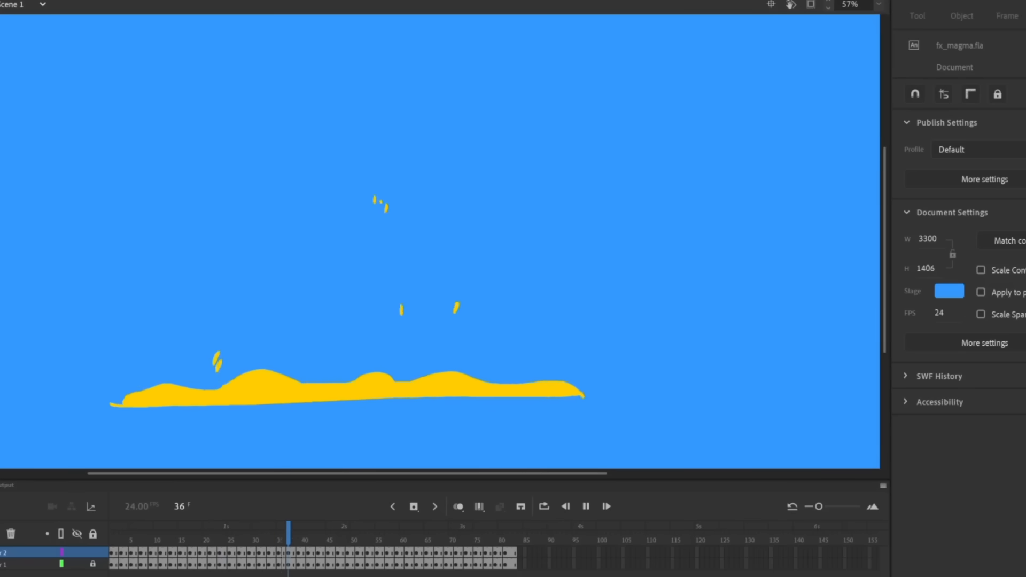
Select Scene 2 copy in the Scene panel of the warrior file
{"action": "left_click", "coordinate": [499, 529]}
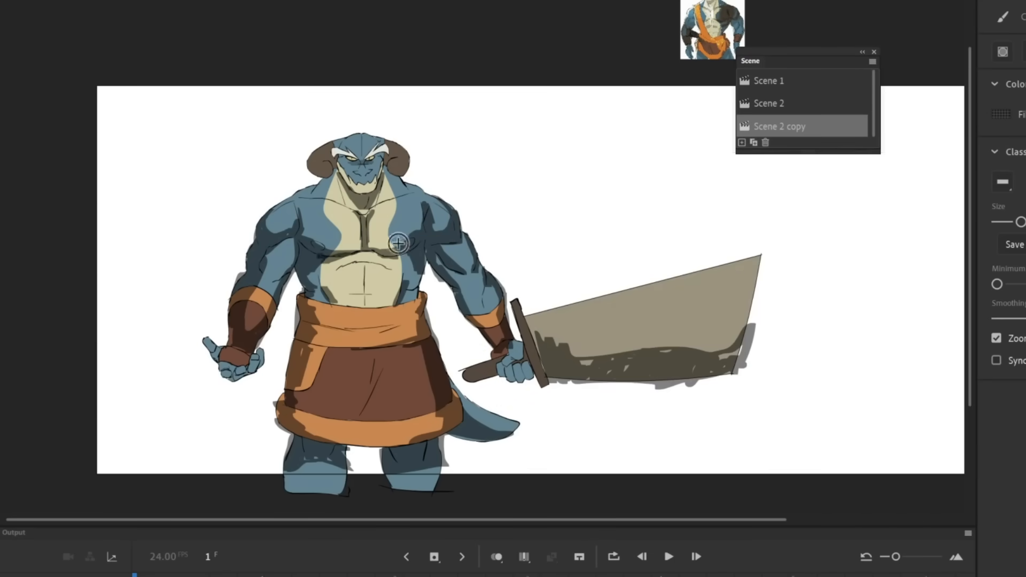
{"action": "mouse_move", "coordinate": [327, 214]}
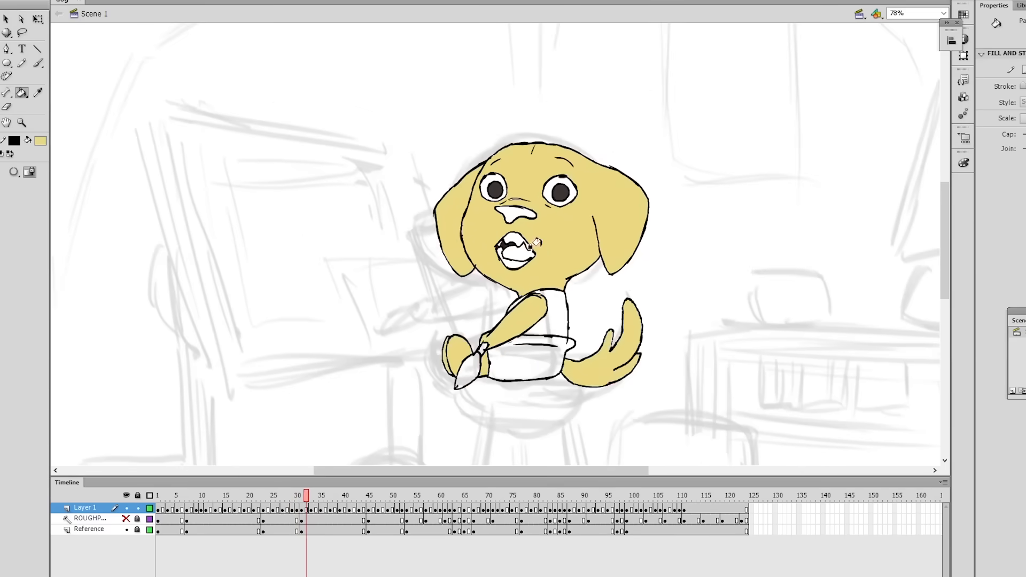
Scrub the dog animation through later frames and zoom out to 35% to see the whole room
{"action": "left_click", "coordinate": [354, 495]}
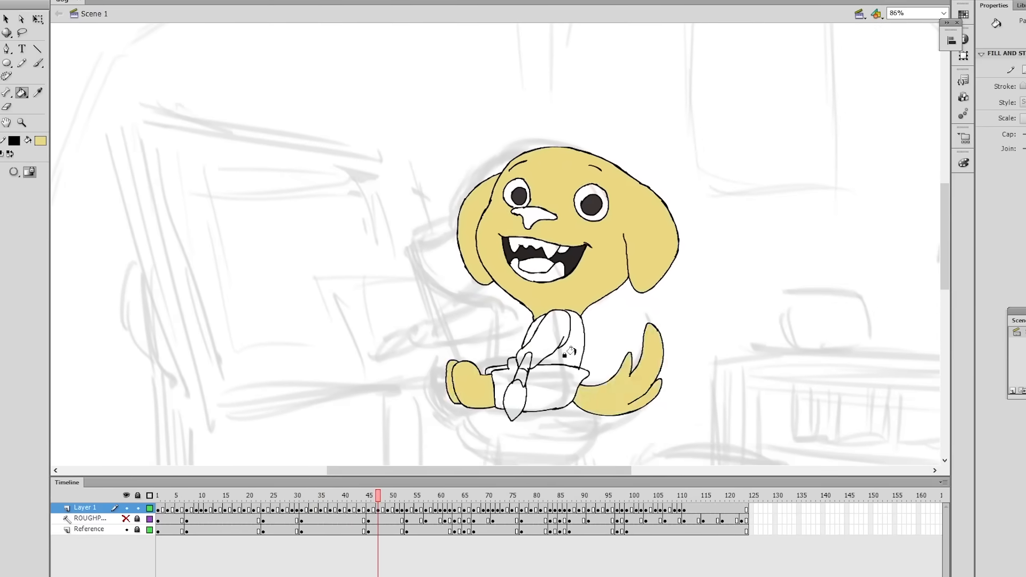
{"action": "left_click", "coordinate": [440, 495]}
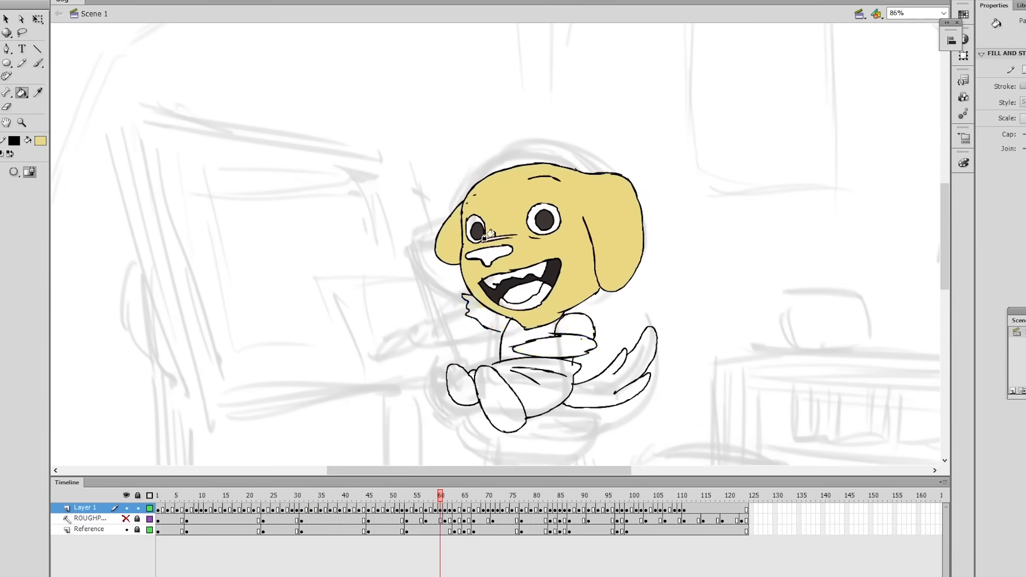
{"action": "left_click", "coordinate": [455, 495]}
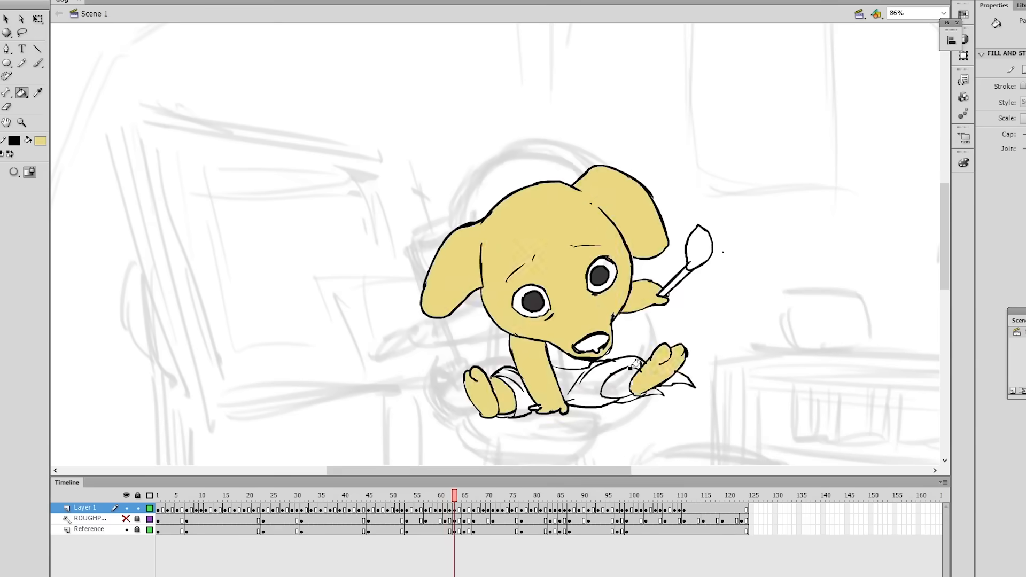
{"action": "left_click", "coordinate": [474, 495]}
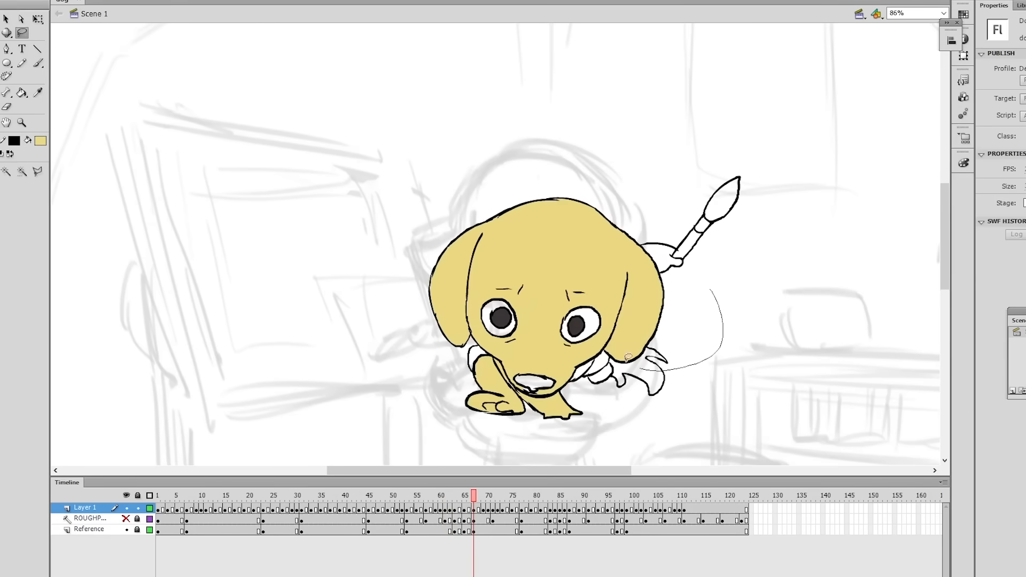
{"action": "left_click", "coordinate": [492, 495]}
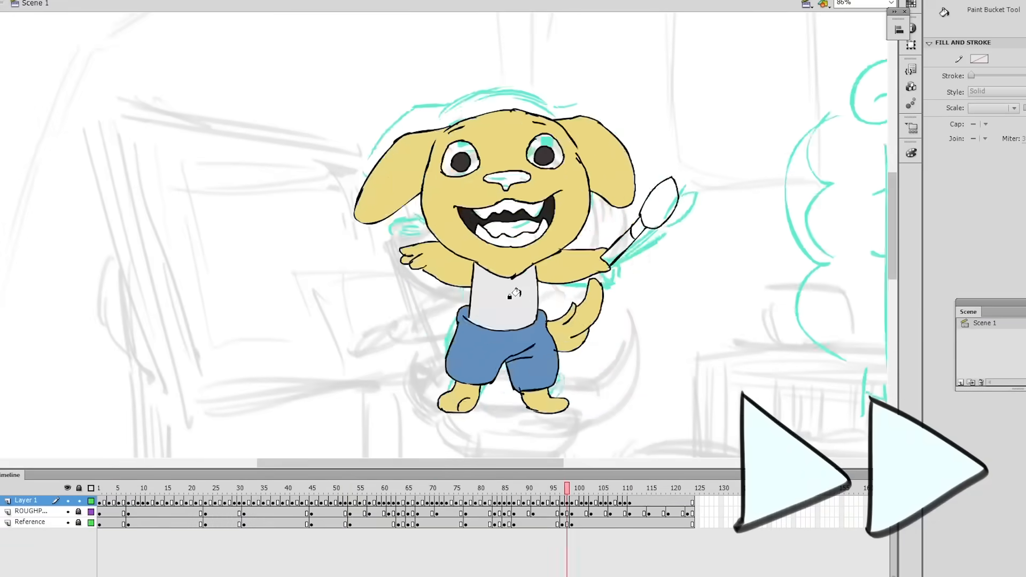
{"action": "left_click", "coordinate": [142, 487]}
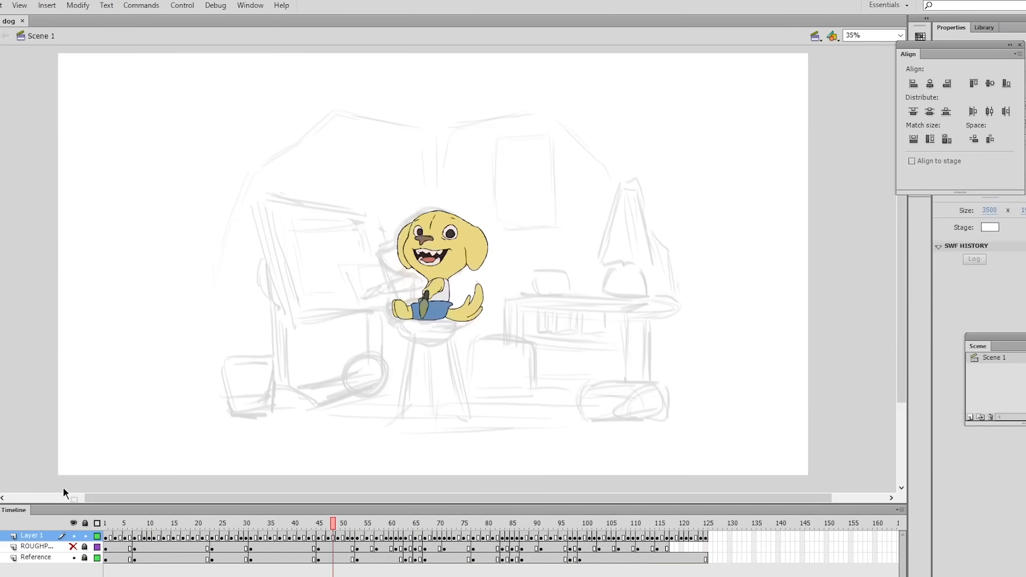
{"action": "left_click", "coordinate": [182, 5]}
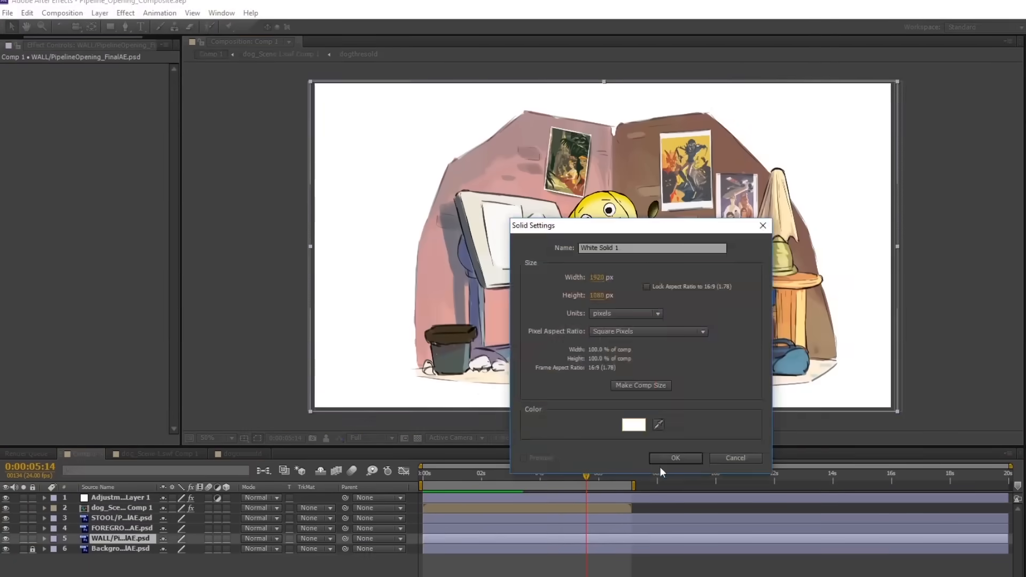
Confirm the 1920×1080 White Solid 1, then view the Chapter 3 course details in the store
{"action": "left_click", "coordinate": [674, 458]}
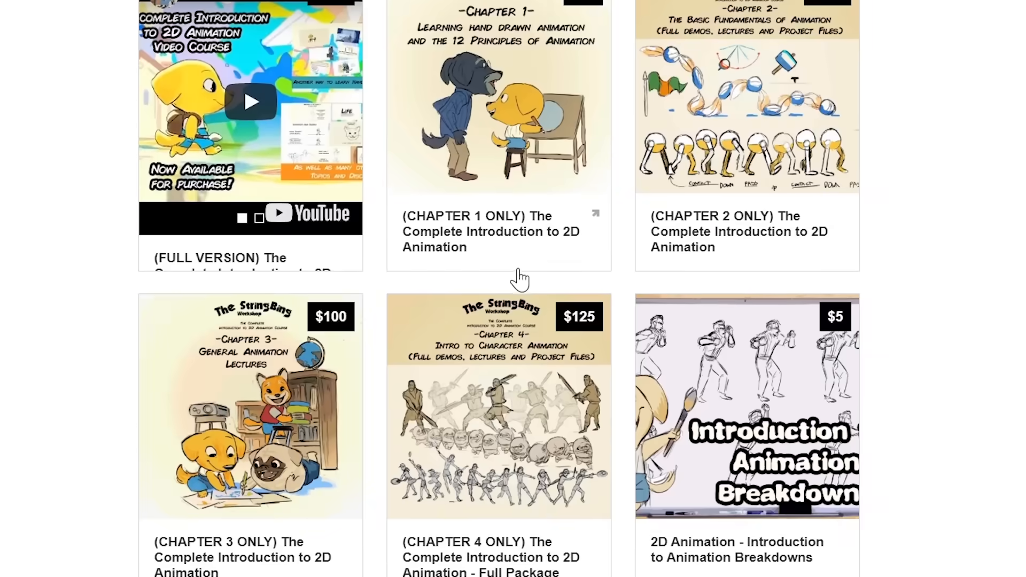
{"action": "scroll", "scroll_direction": "down", "scroll_amount": 3}
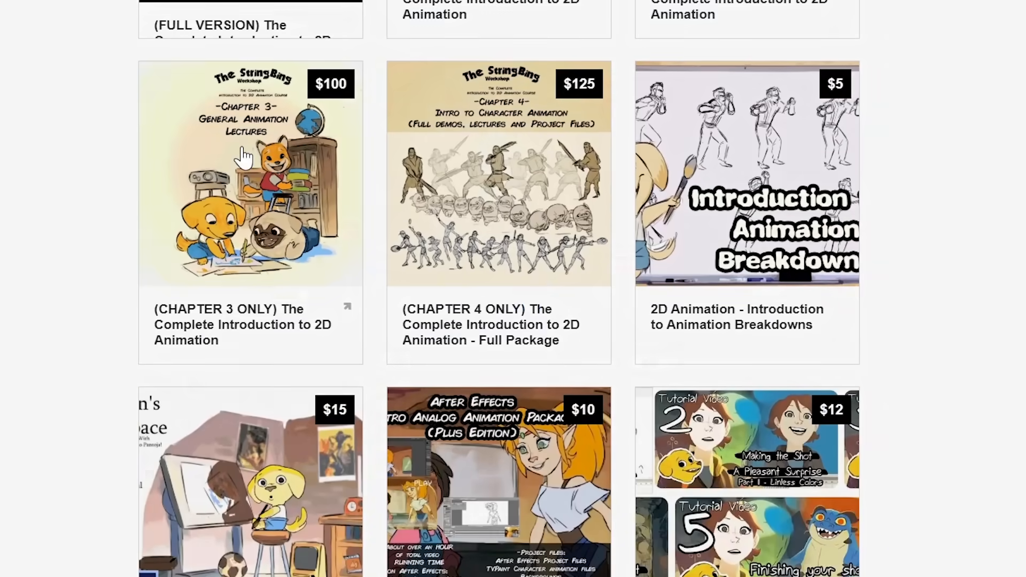
{"action": "left_click", "coordinate": [250, 173]}
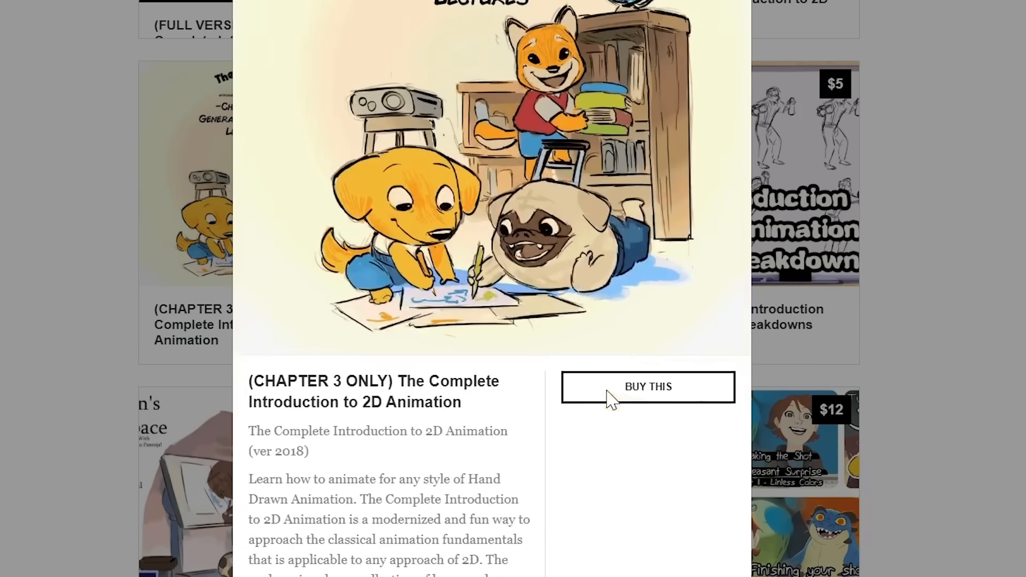